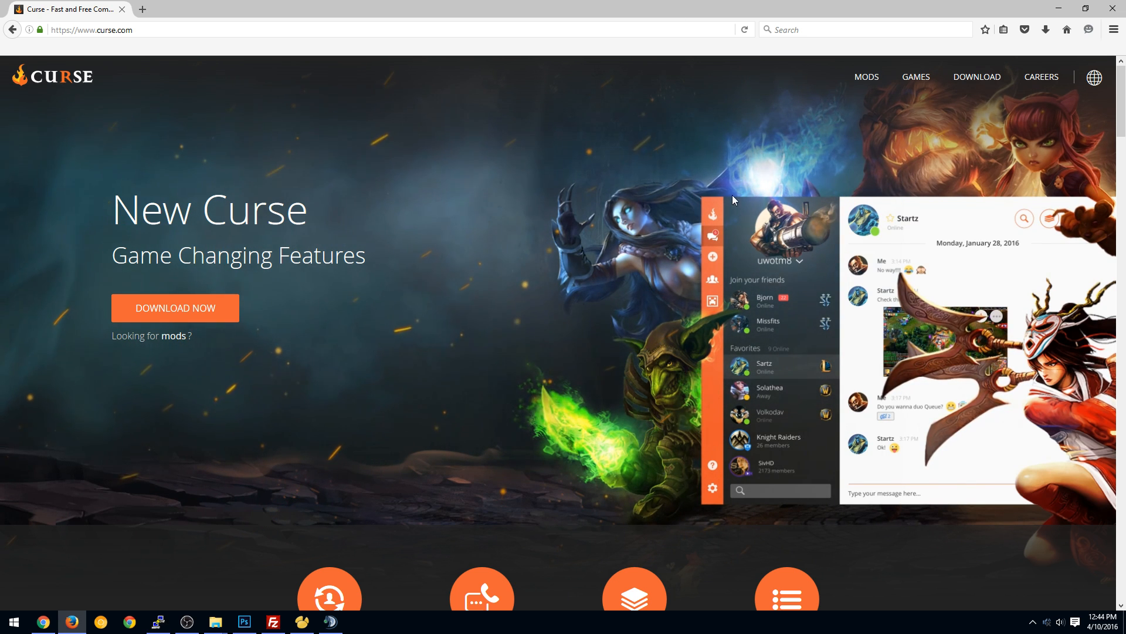
# - Download the Curse client installer from curse.com's Minecraft page and save the file
pyautogui.click(899, 135)
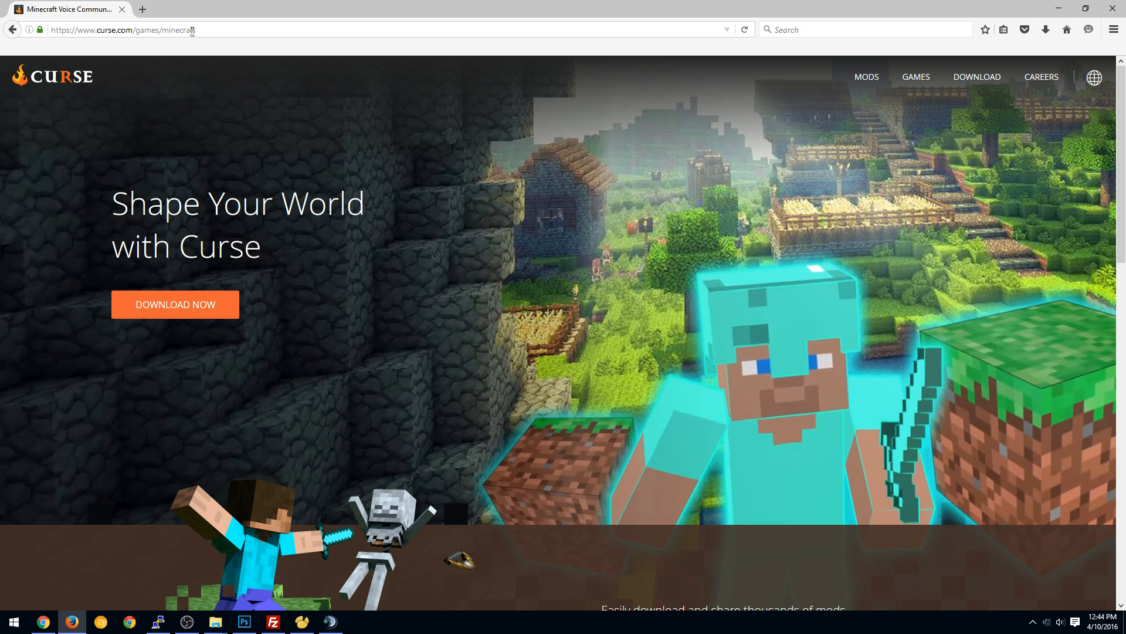
pyautogui.click(175, 304)
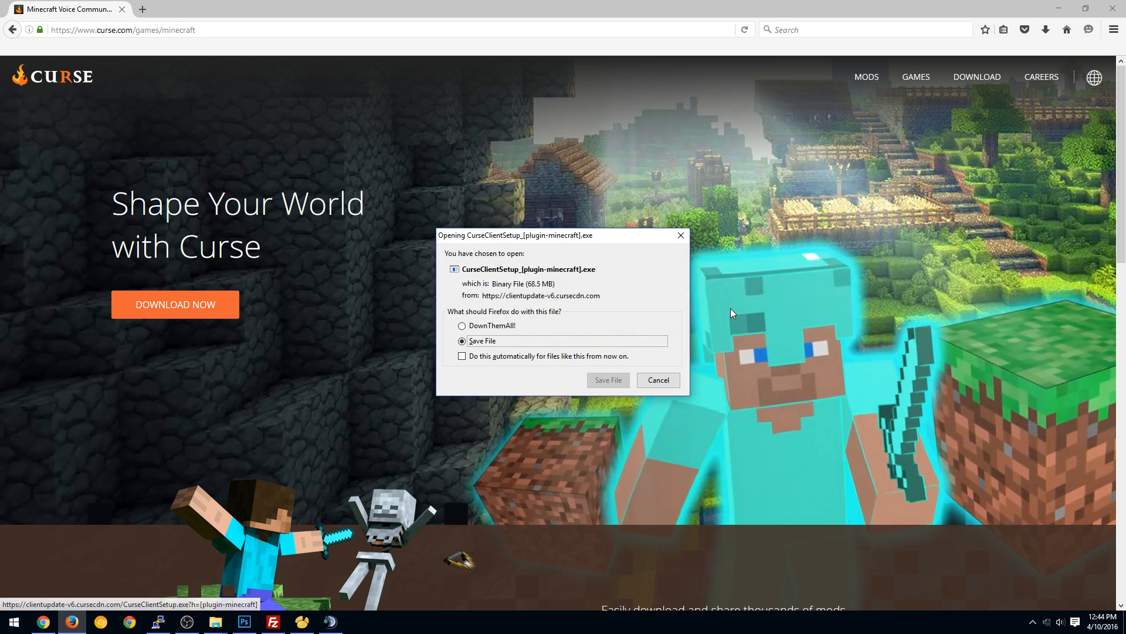
pyautogui.click(607, 380)
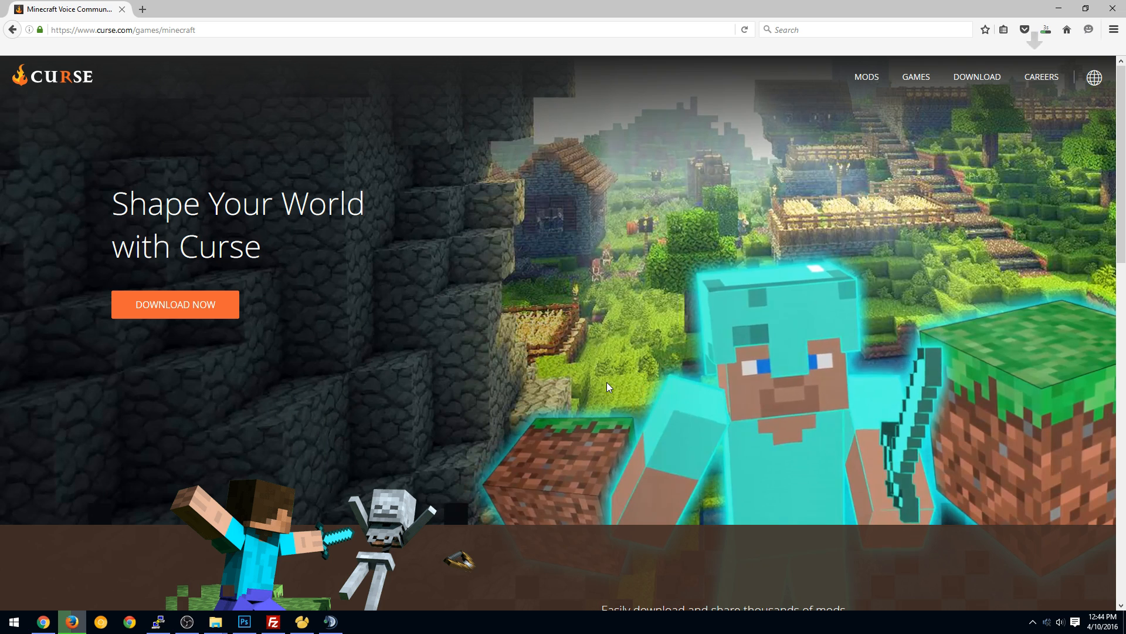
# - Run CurseClientSetup, allow it through the security warning, and let installation finish
pyautogui.click(1046, 29)
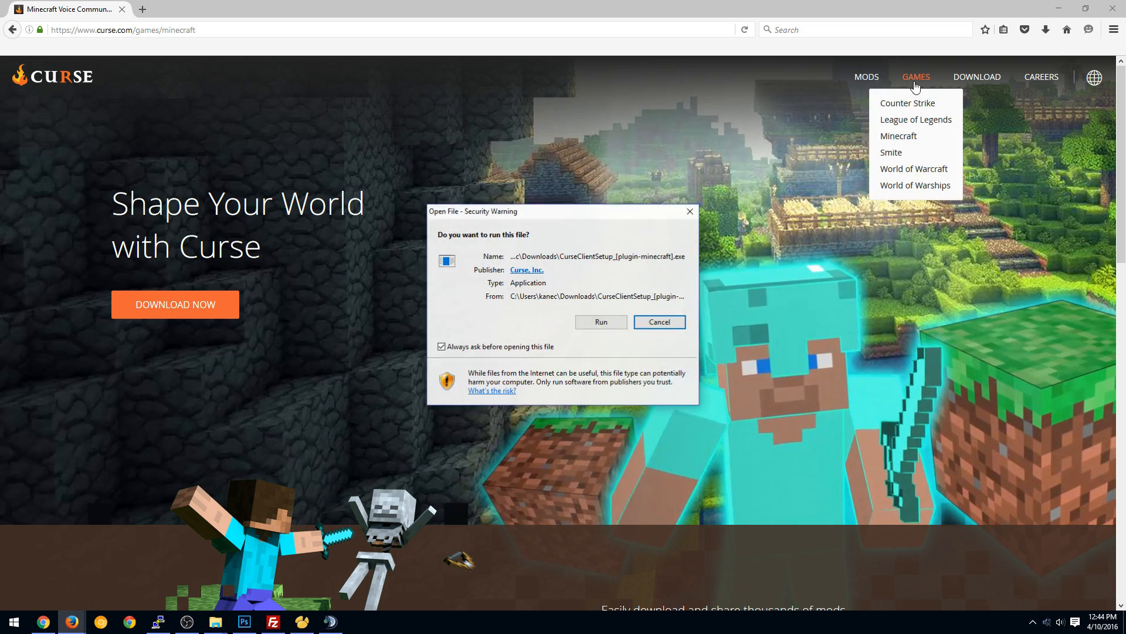
pyautogui.click(601, 321)
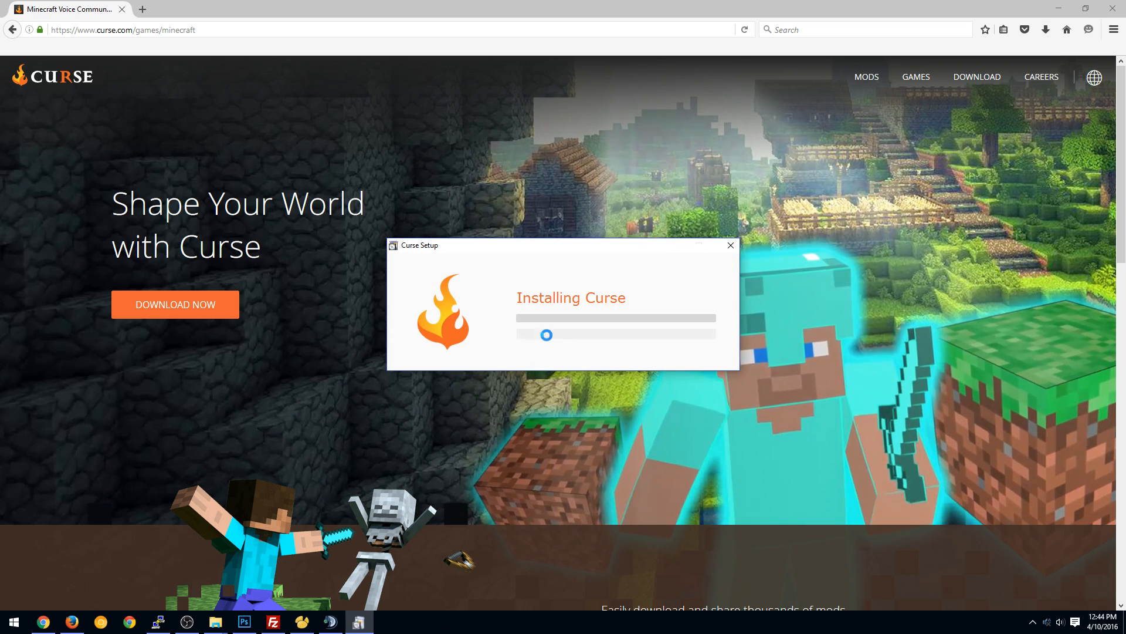
pyautogui.click(730, 245)
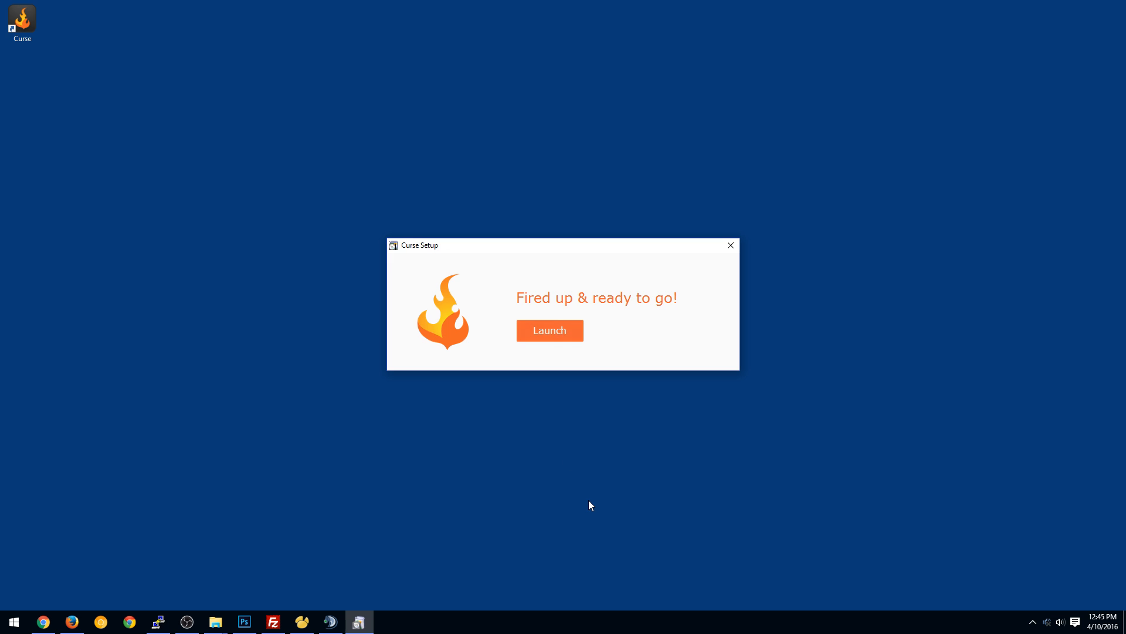
pyautogui.click(549, 330)
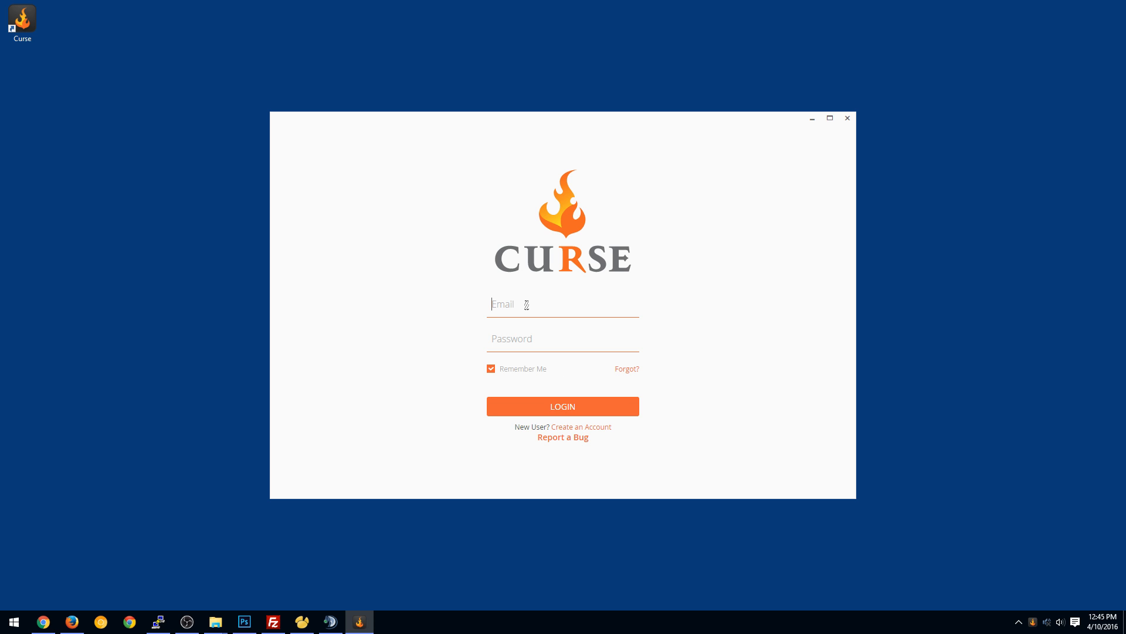
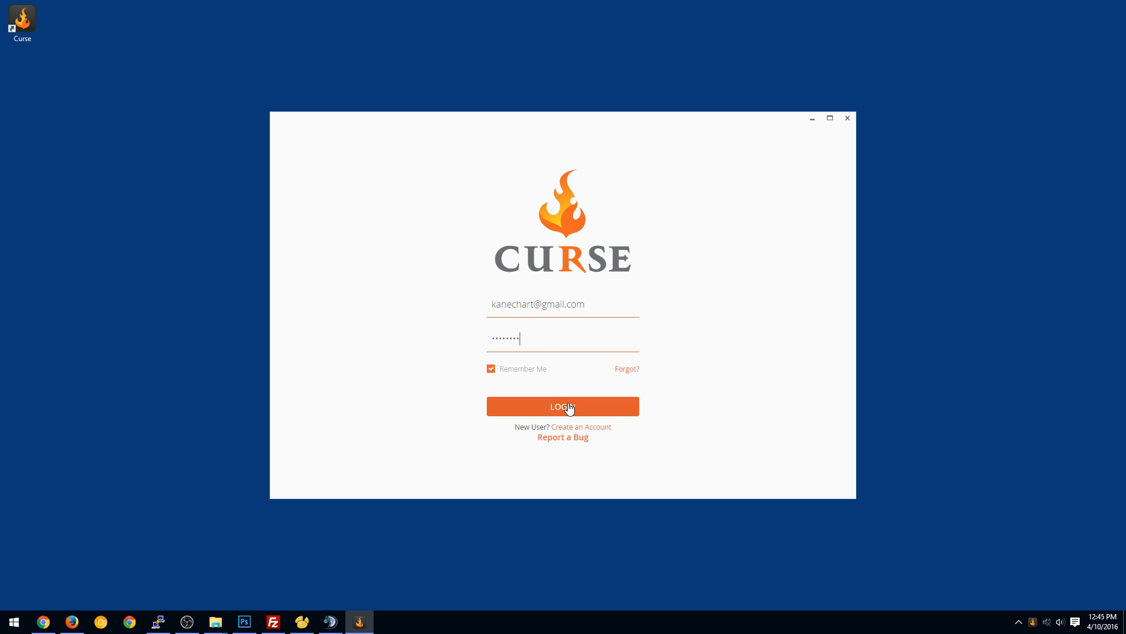
pyautogui.click(563, 406)
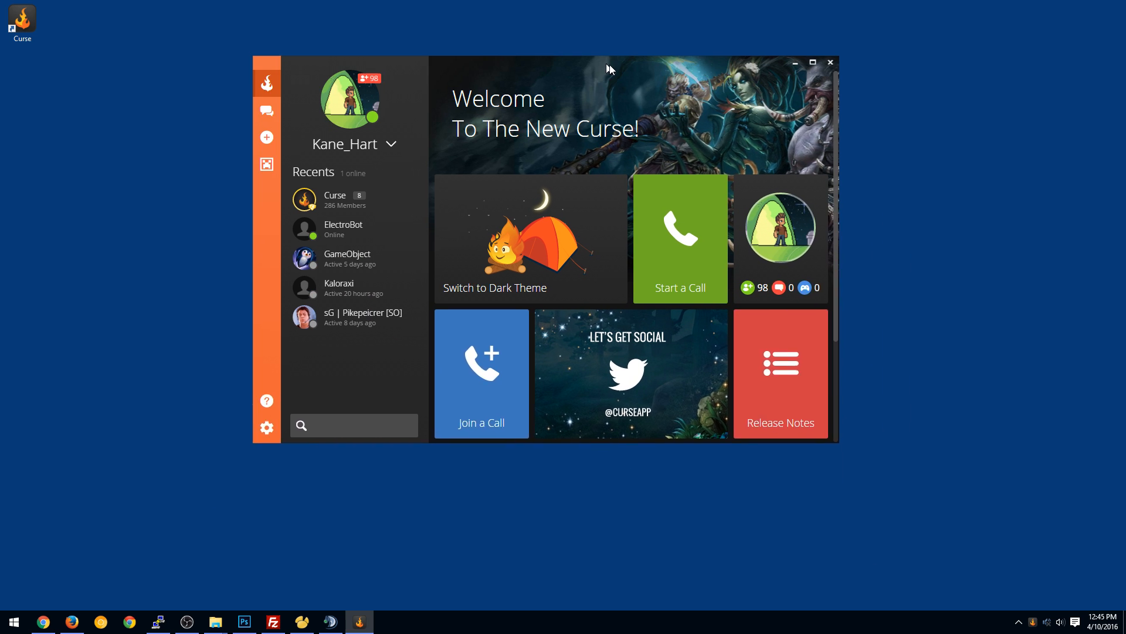
# - Centre and maximize the Curse window, then open settings via the Dark Theme tile
pyautogui.moveTo(610, 68); pyautogui.dragTo(630, 102)
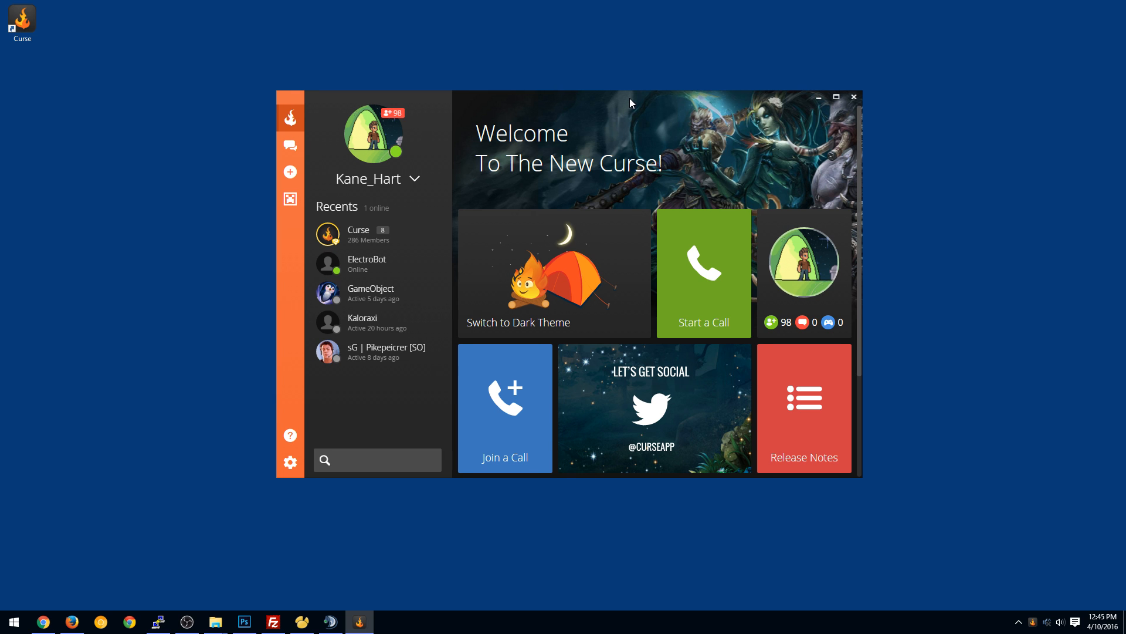
pyautogui.moveTo(835, 97)
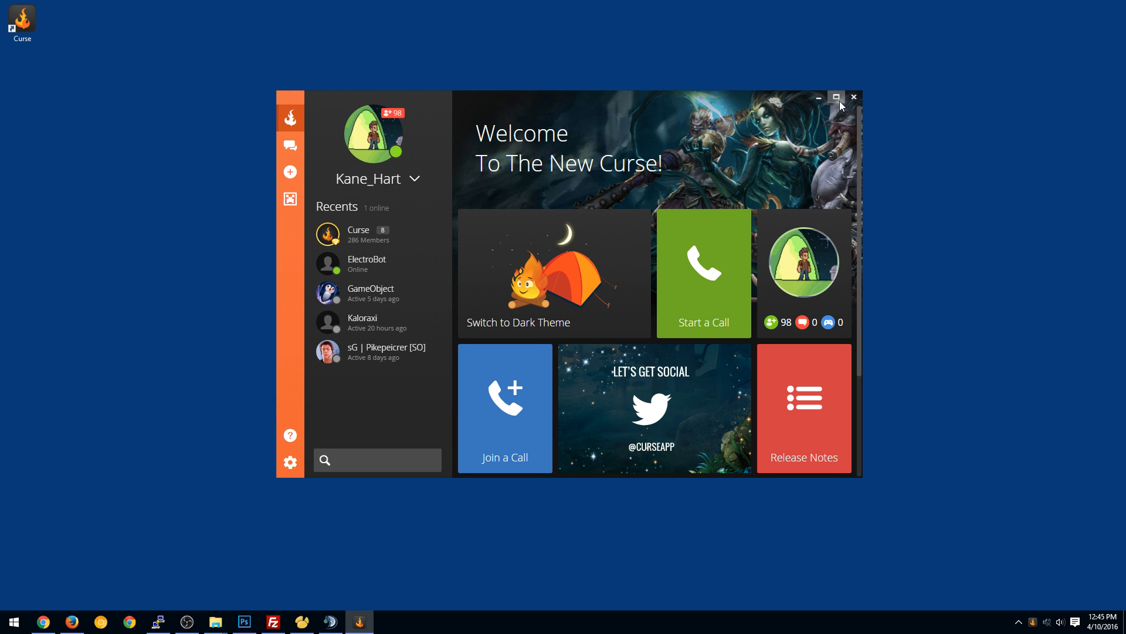
pyautogui.moveTo(533, 329)
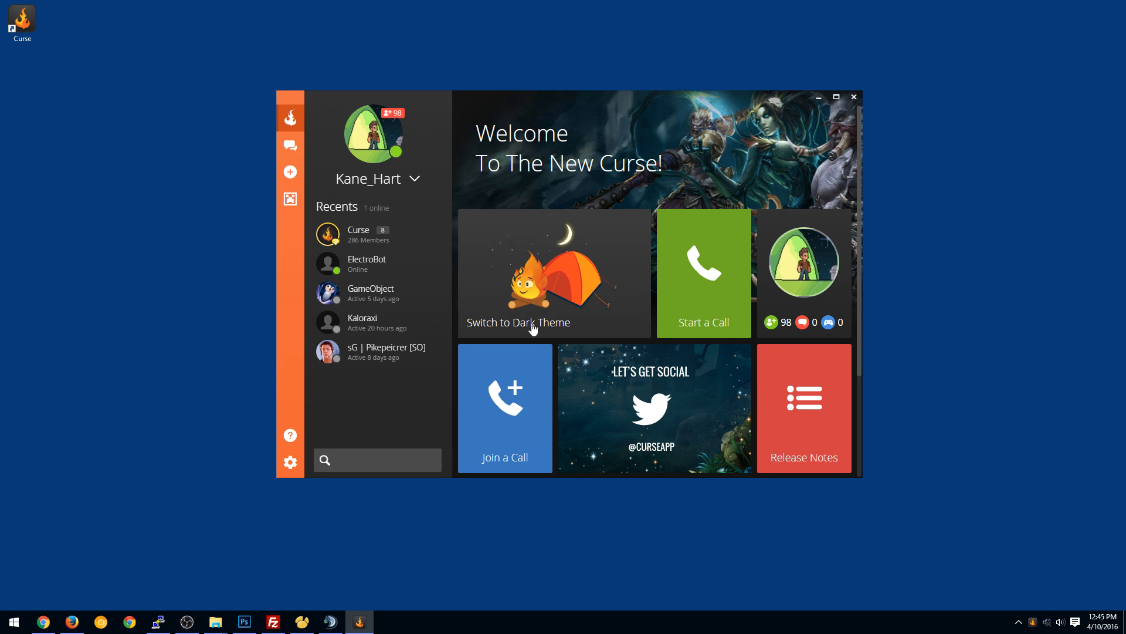
pyautogui.click(835, 97)
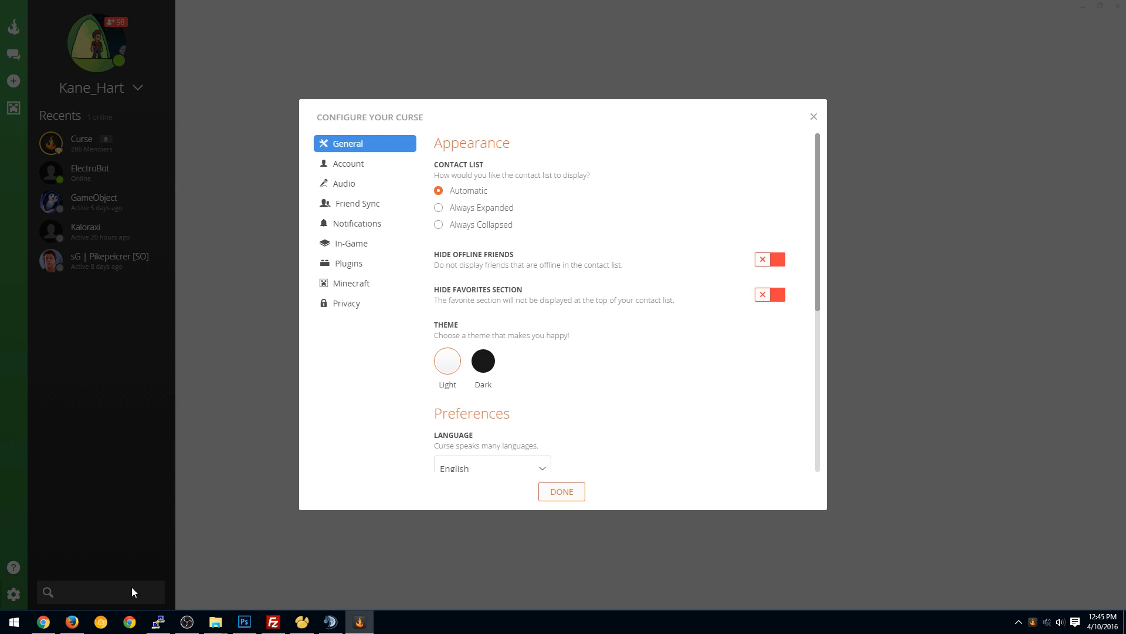
# - Close settings and install Minecraft support from the Minecraft tab
pyautogui.click(349, 263)
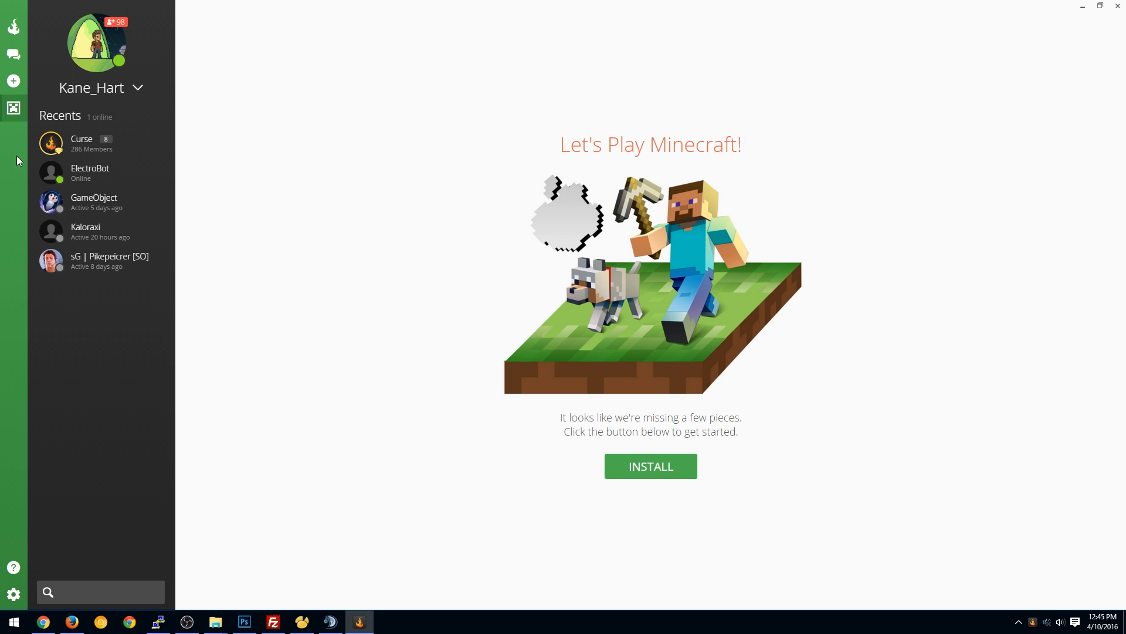
pyautogui.click(650, 466)
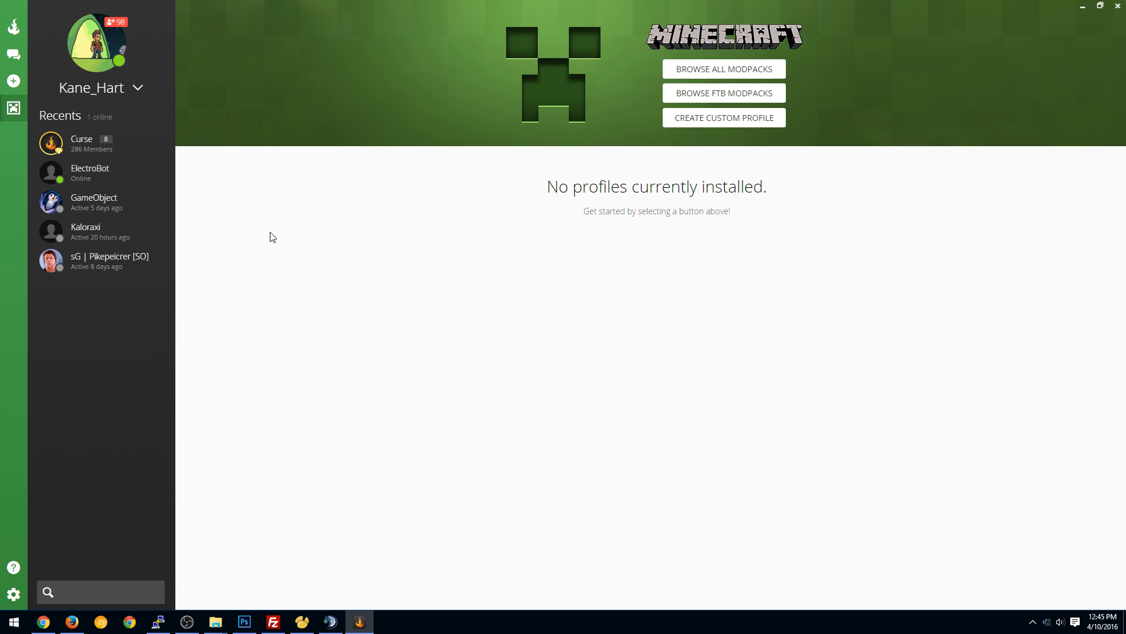
pyautogui.moveTo(633, 384)
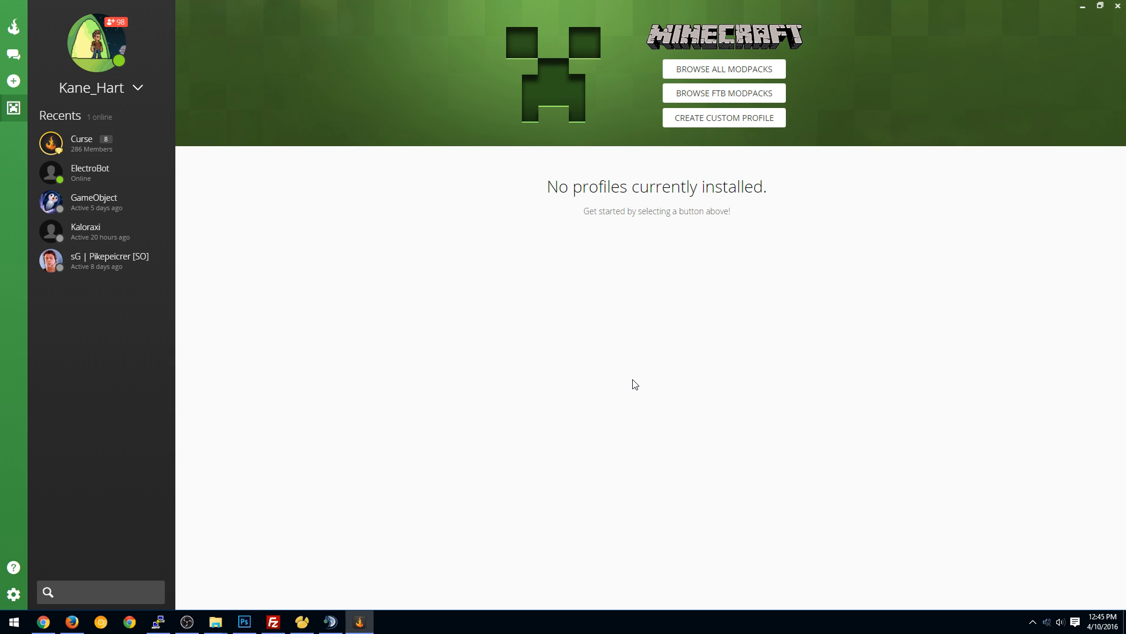
pyautogui.moveTo(615, 343)
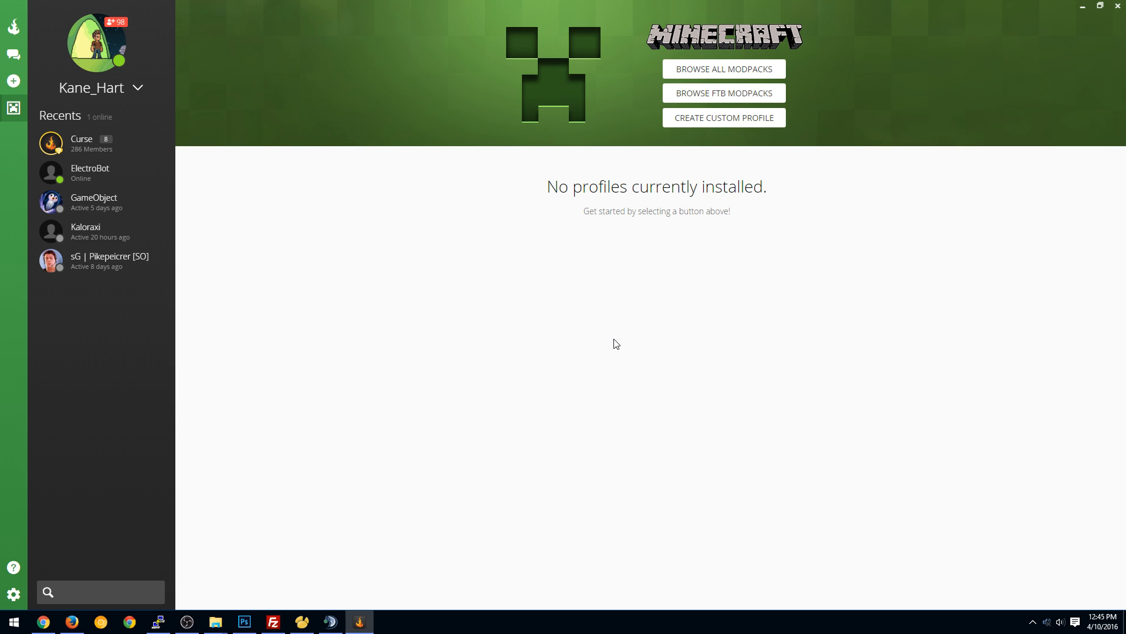
pyautogui.moveTo(723, 69)
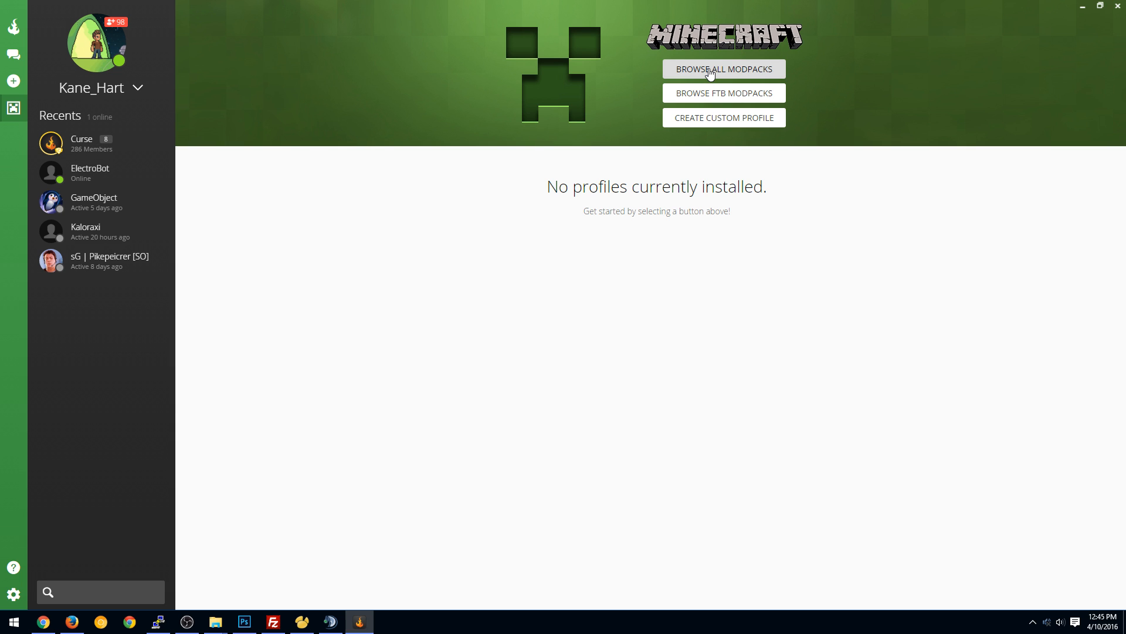
# - Open the FTB modpack listing, dismiss the Steam sync popup, and search for Sandbox
pyautogui.click(722, 69)
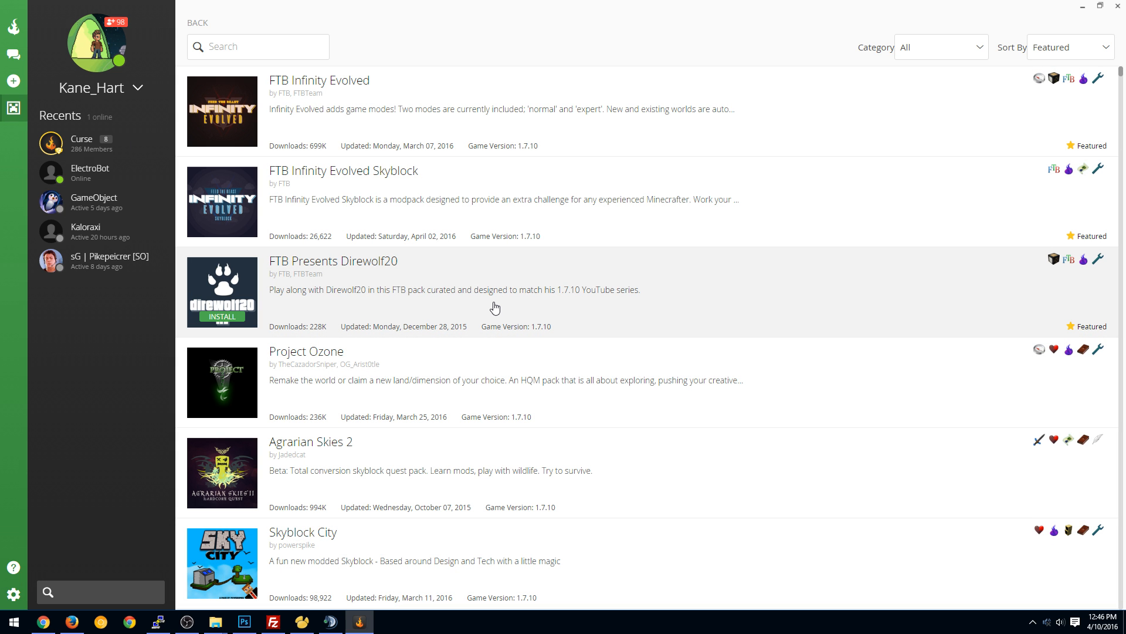
pyautogui.click(196, 22)
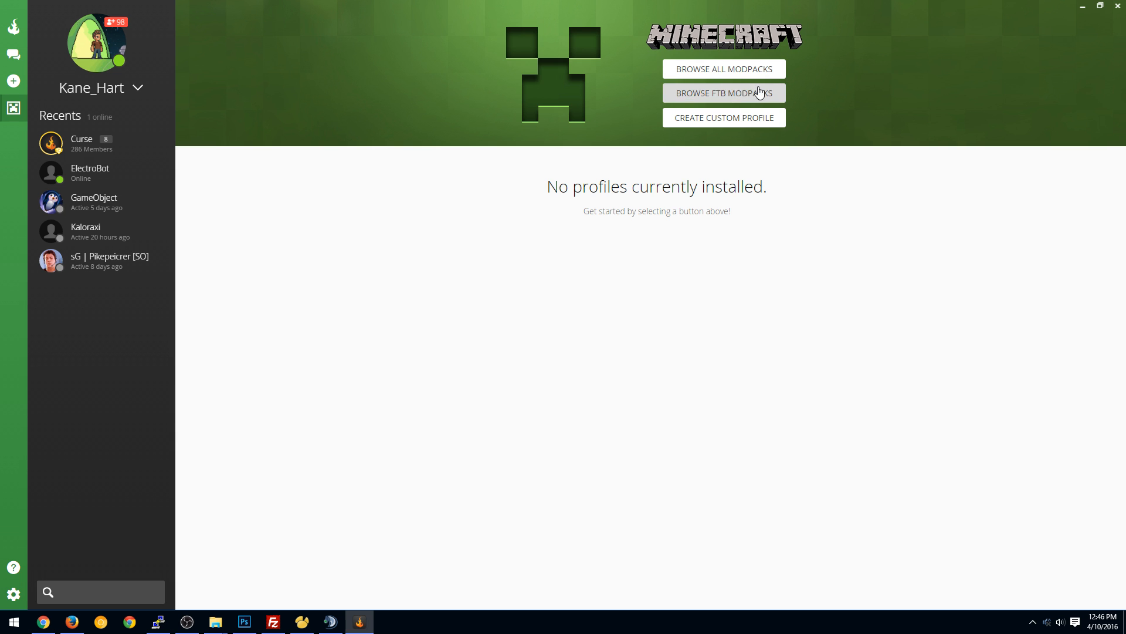
pyautogui.click(723, 93)
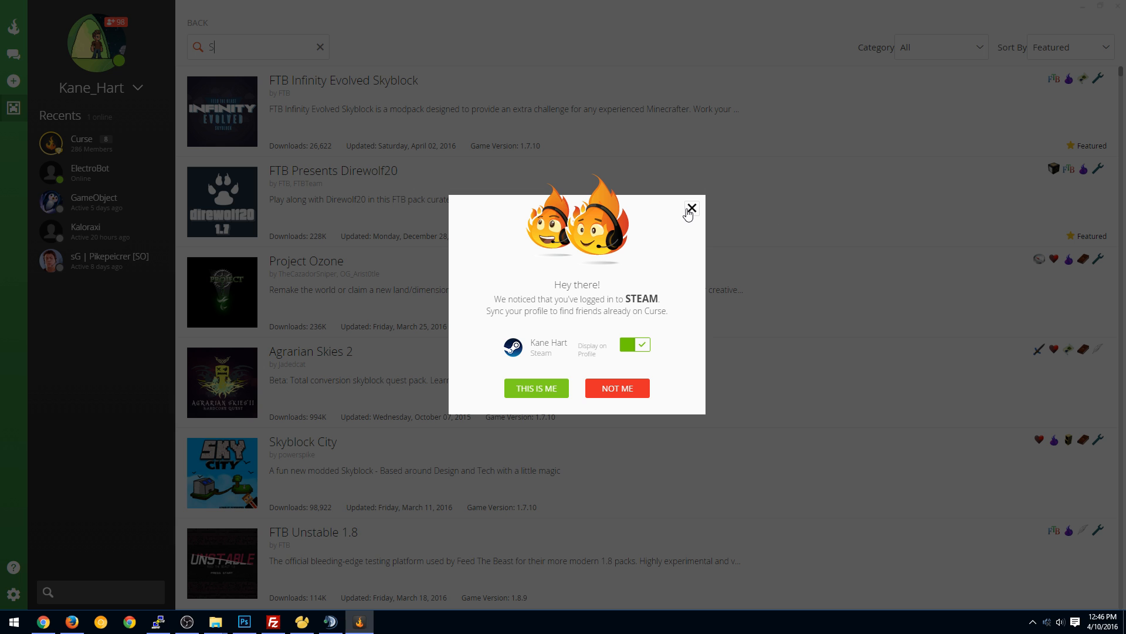
pyautogui.moveTo(690, 215)
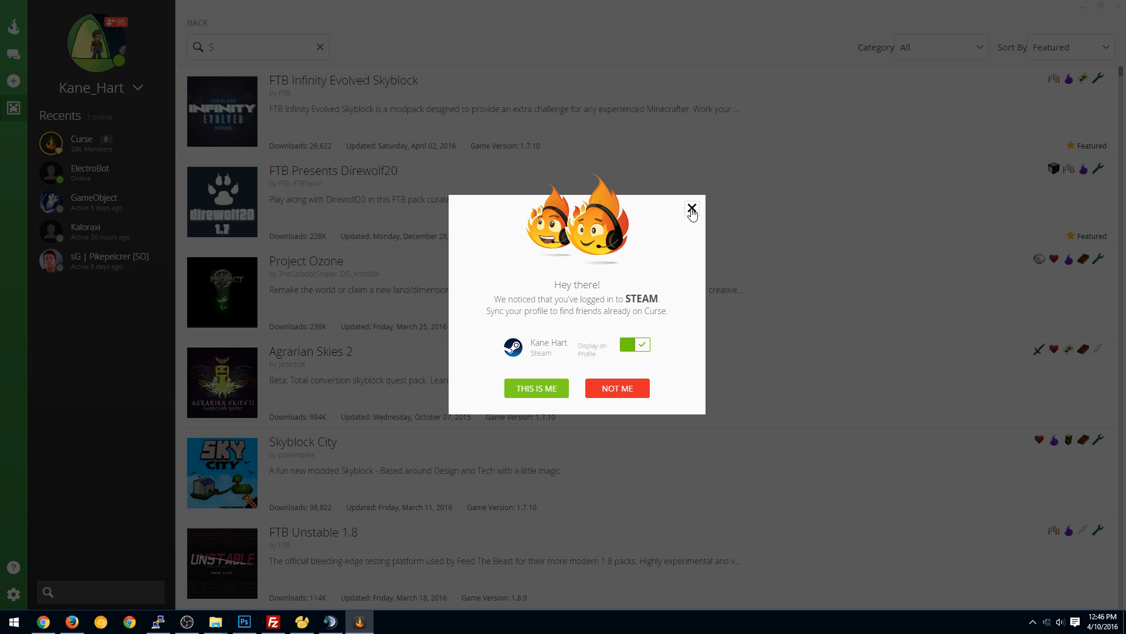
pyautogui.click(692, 207)
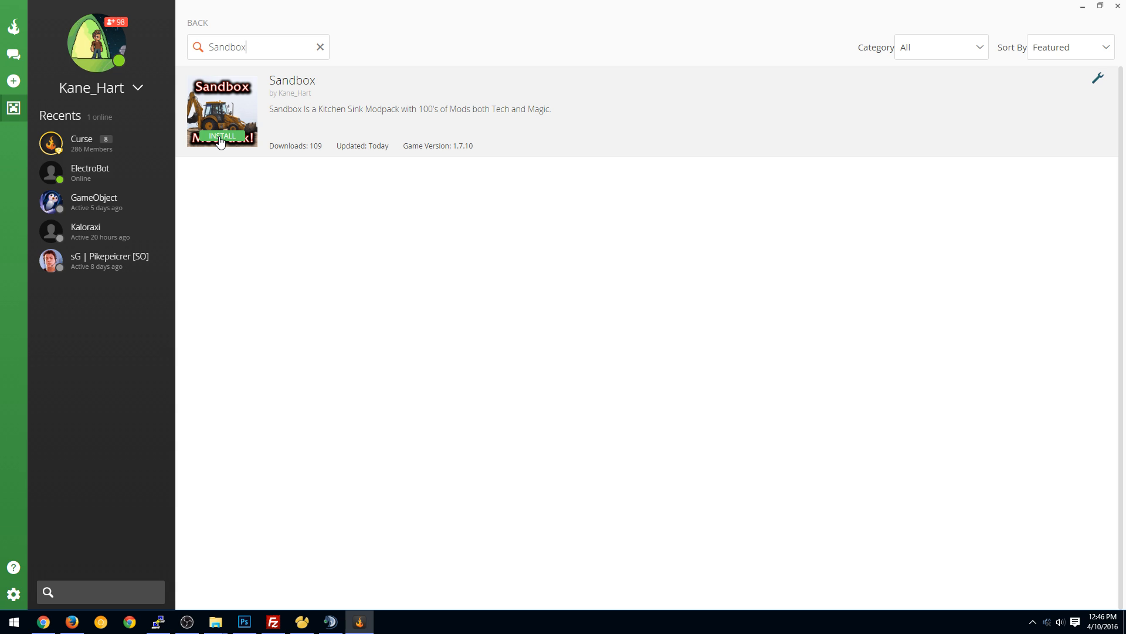
# - Install the Sandbox modpack and let its 179 mods start downloading
pyautogui.click(221, 135)
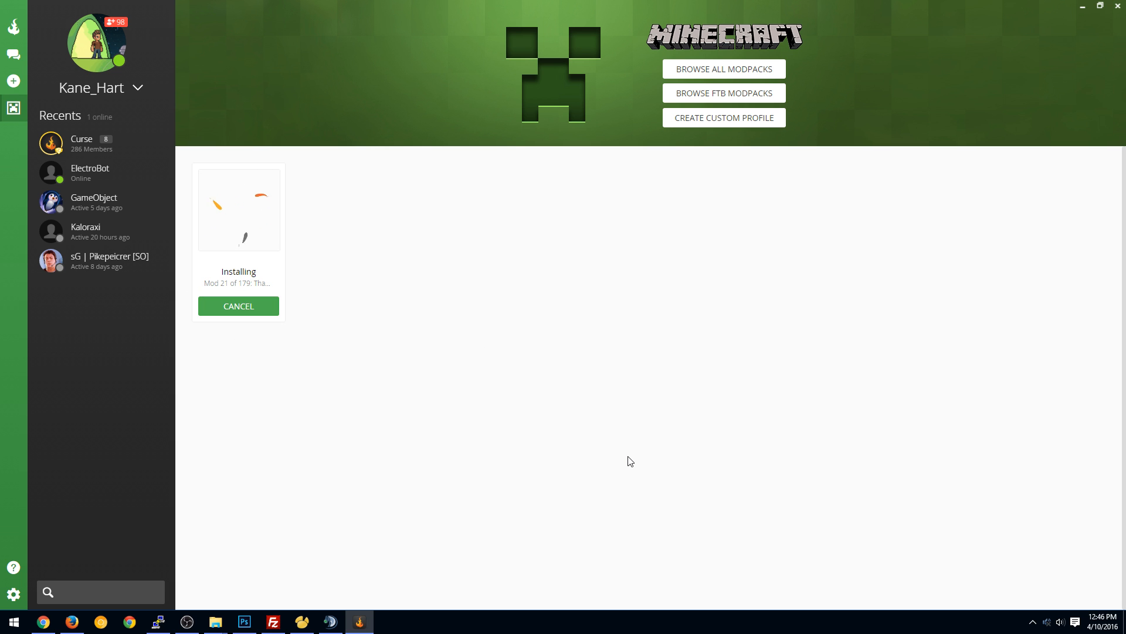
pyautogui.moveTo(352, 517)
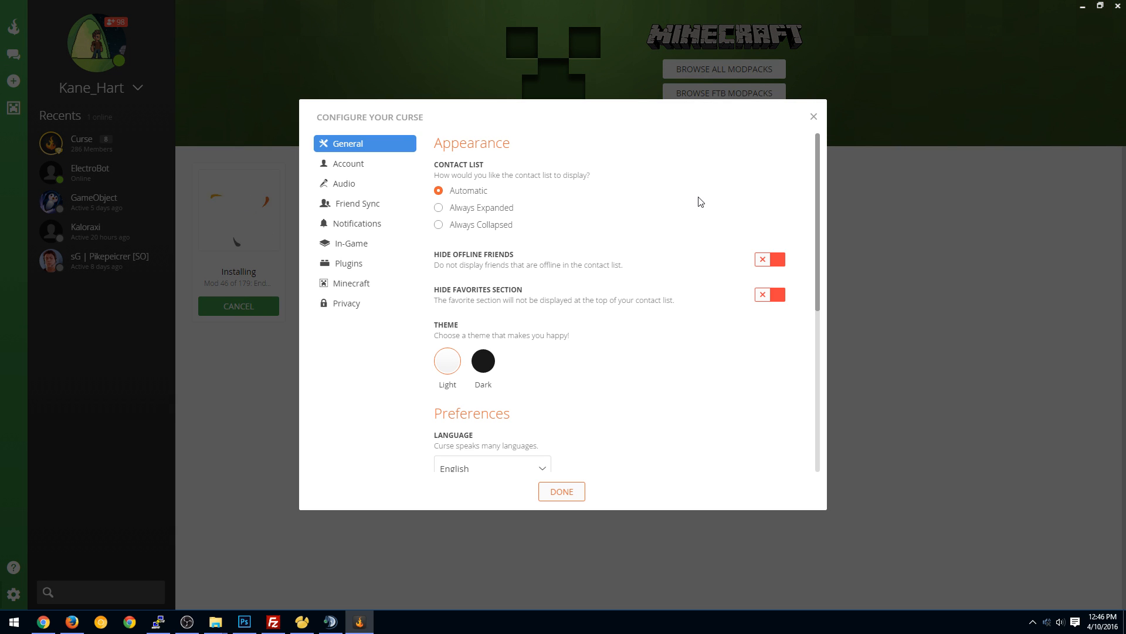
pyautogui.moveTo(370, 288)
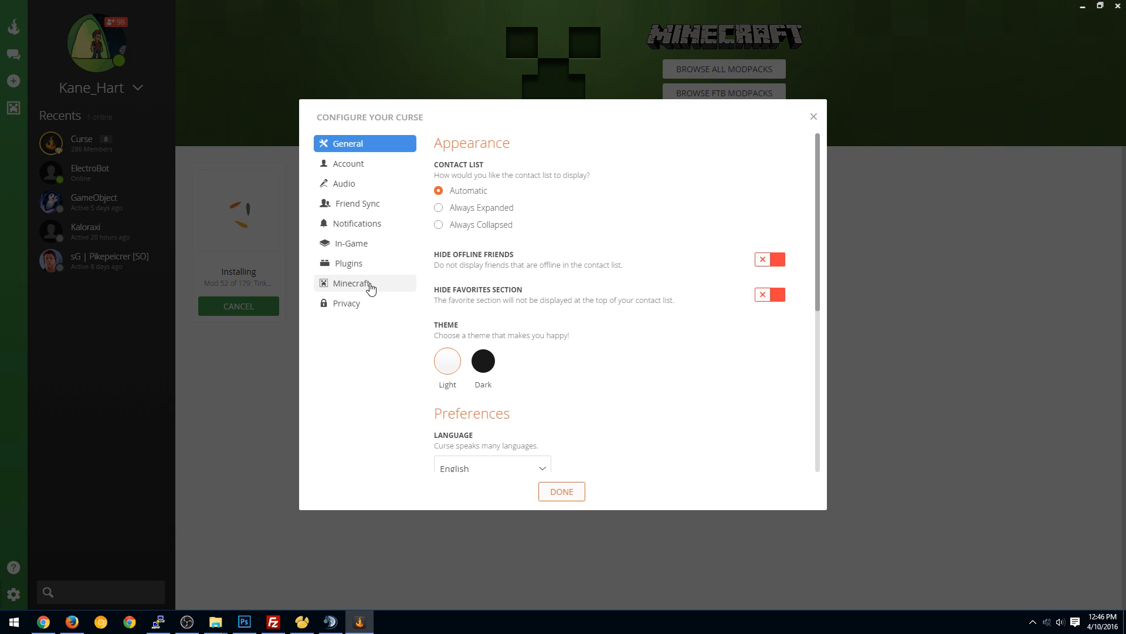
# - In Minecraft settings, swing Maximum Memory Allocation between 6 GB and 256 MB, settling at 4 GB
pyautogui.click(352, 282)
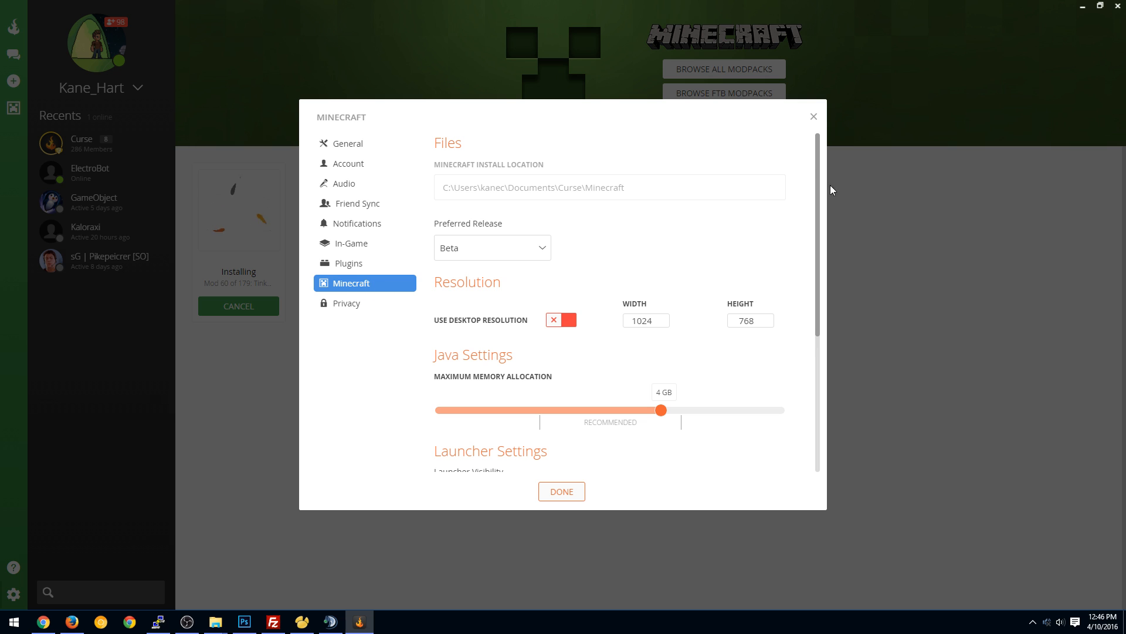
pyautogui.scroll(-3)
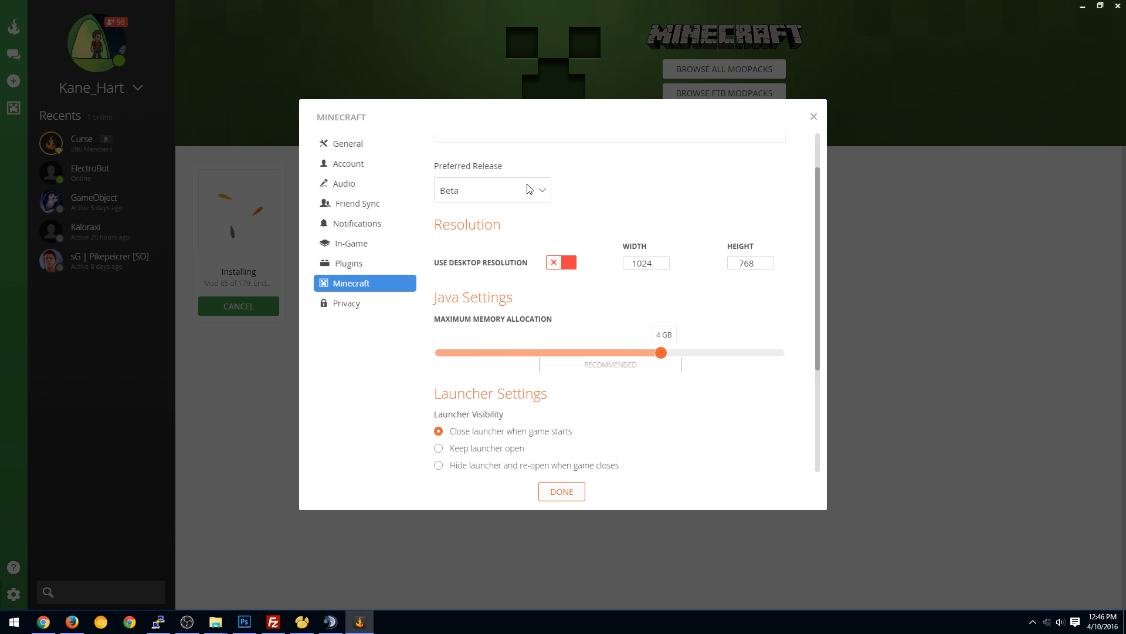
pyautogui.click(492, 190)
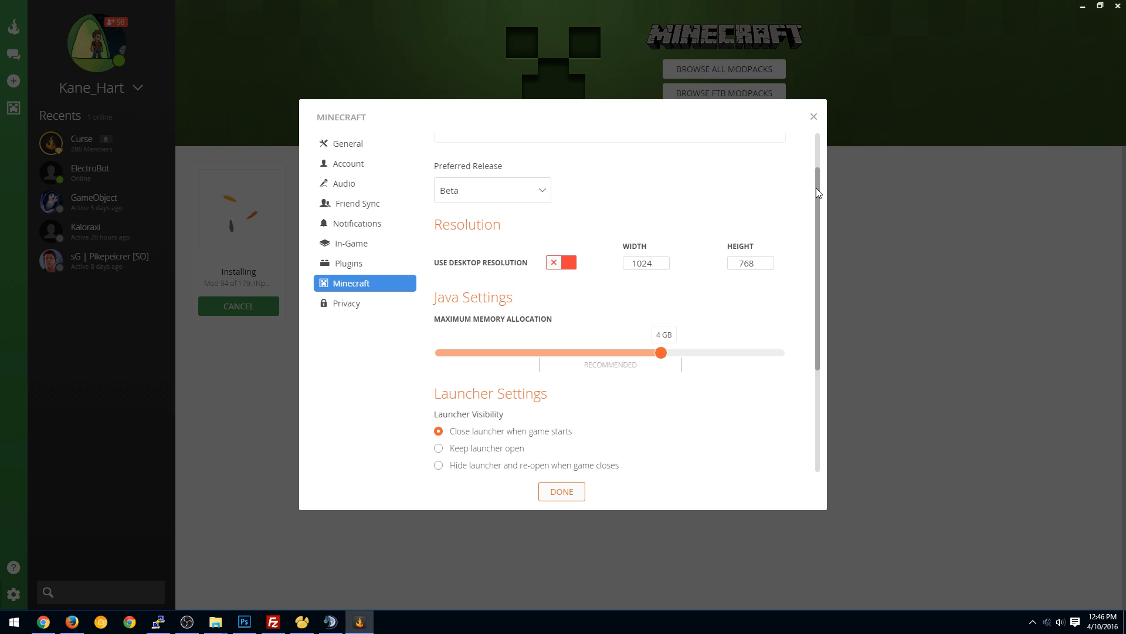
pyautogui.scroll(-3)
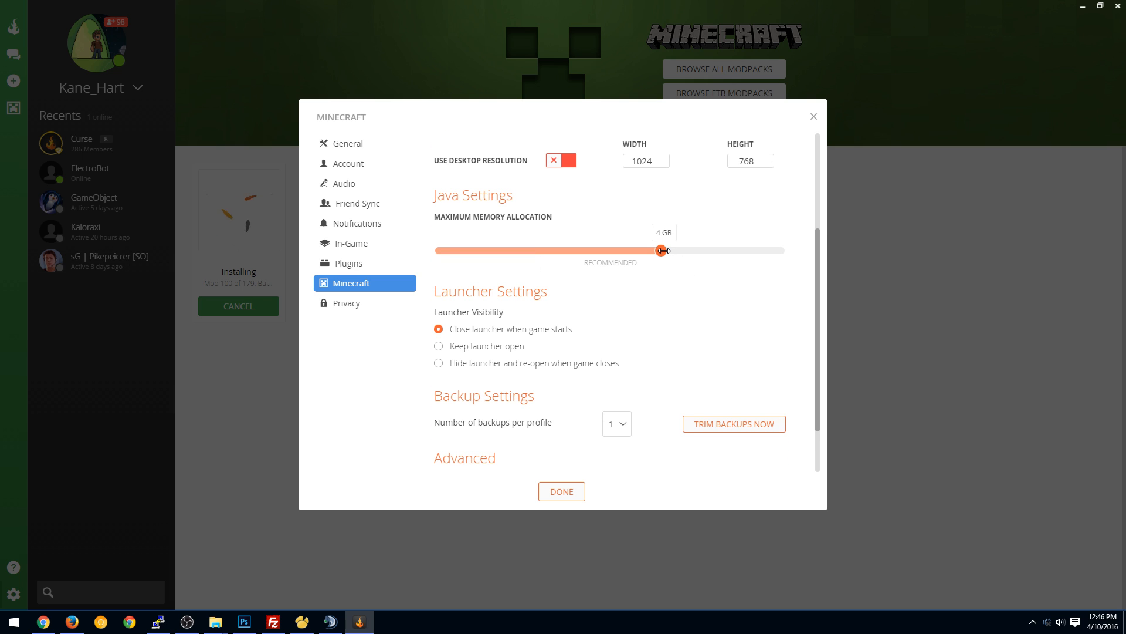
pyautogui.moveTo(662, 250); pyautogui.dragTo(771, 250)
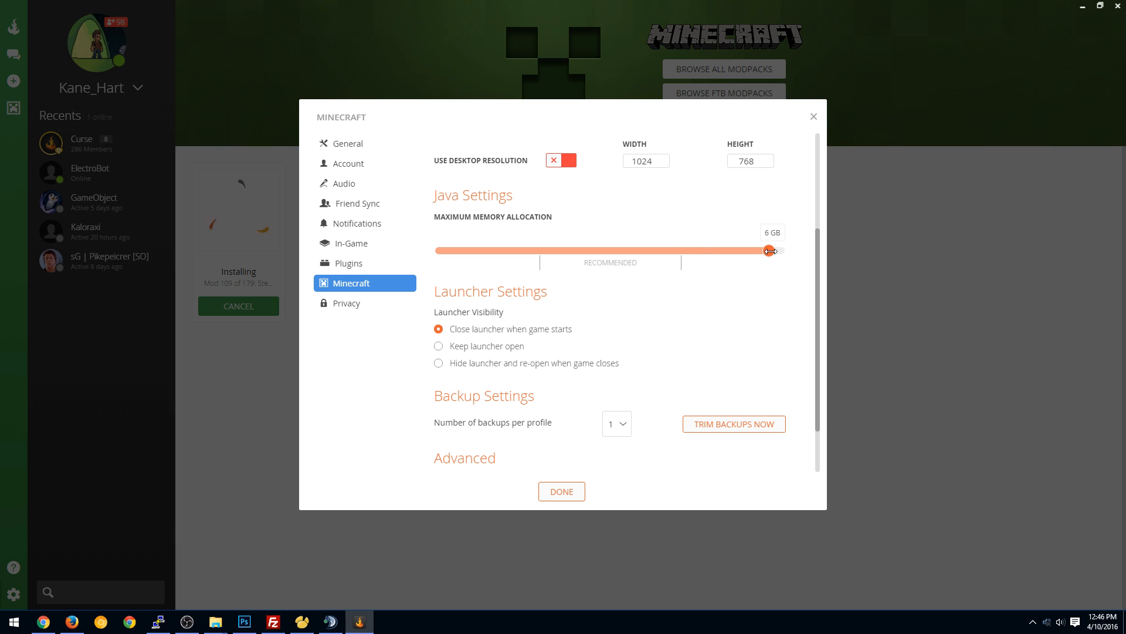
pyautogui.moveTo(768, 250); pyautogui.dragTo(442, 250)
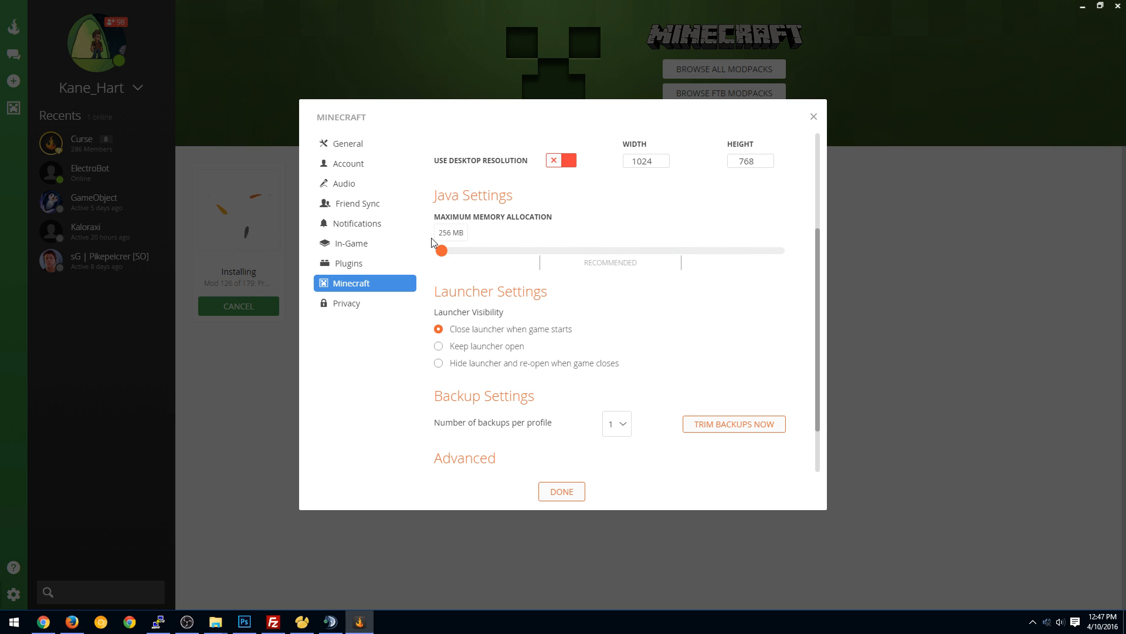
pyautogui.moveTo(441, 250); pyautogui.dragTo(663, 250)
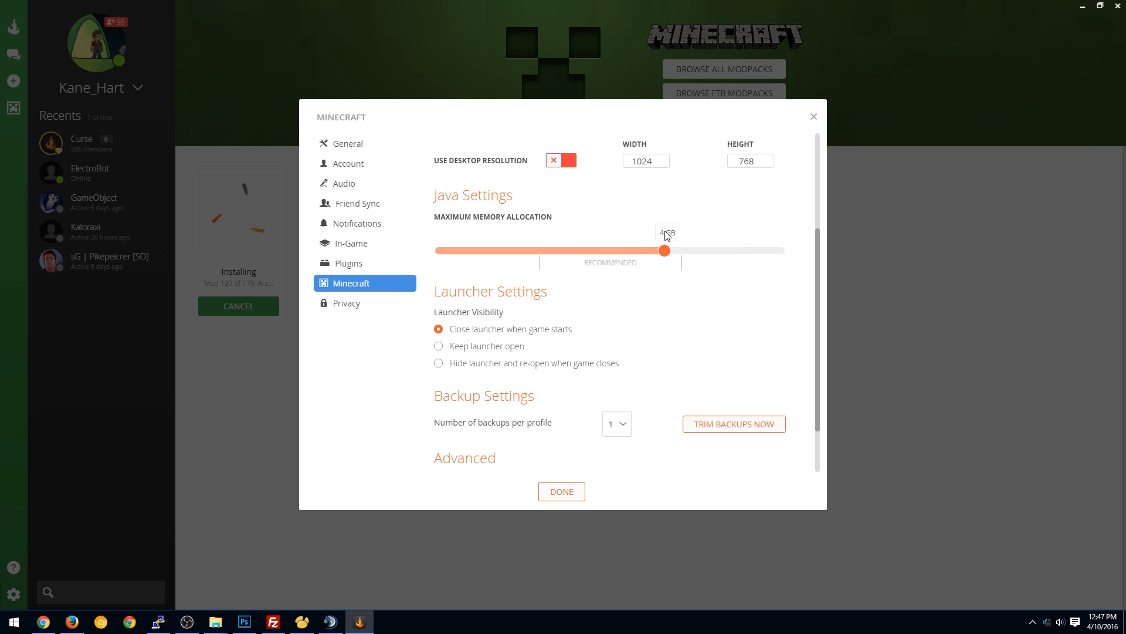
pyautogui.moveTo(664, 250); pyautogui.dragTo(675, 249)
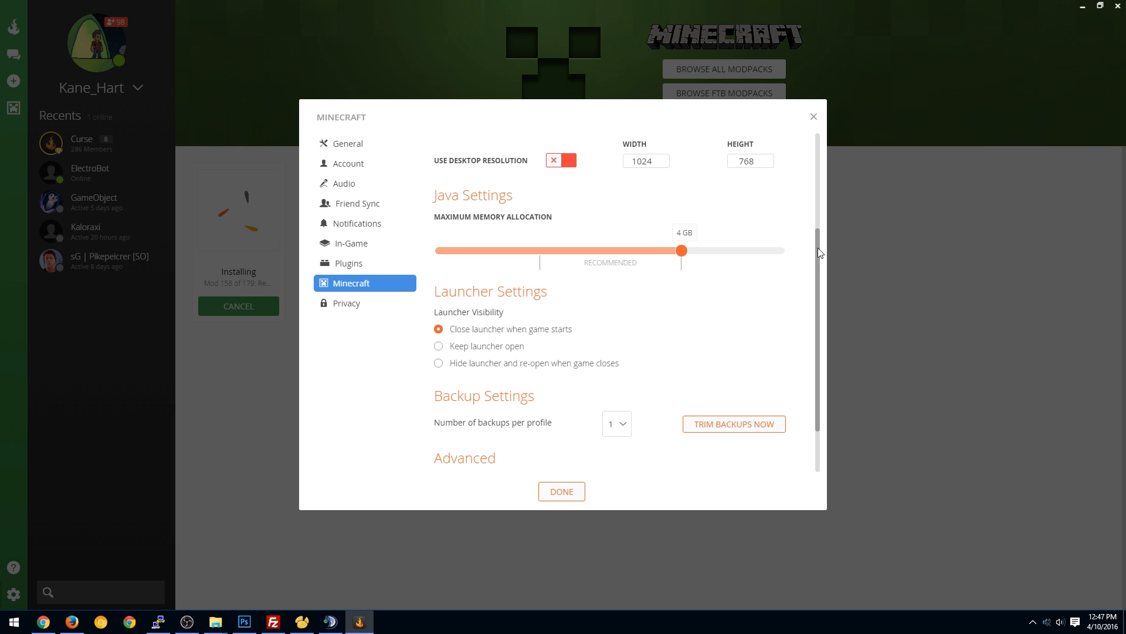
# - Push the memory slider to 6 GB again, return it to 4 GB, and click Done
pyautogui.scroll(-3)
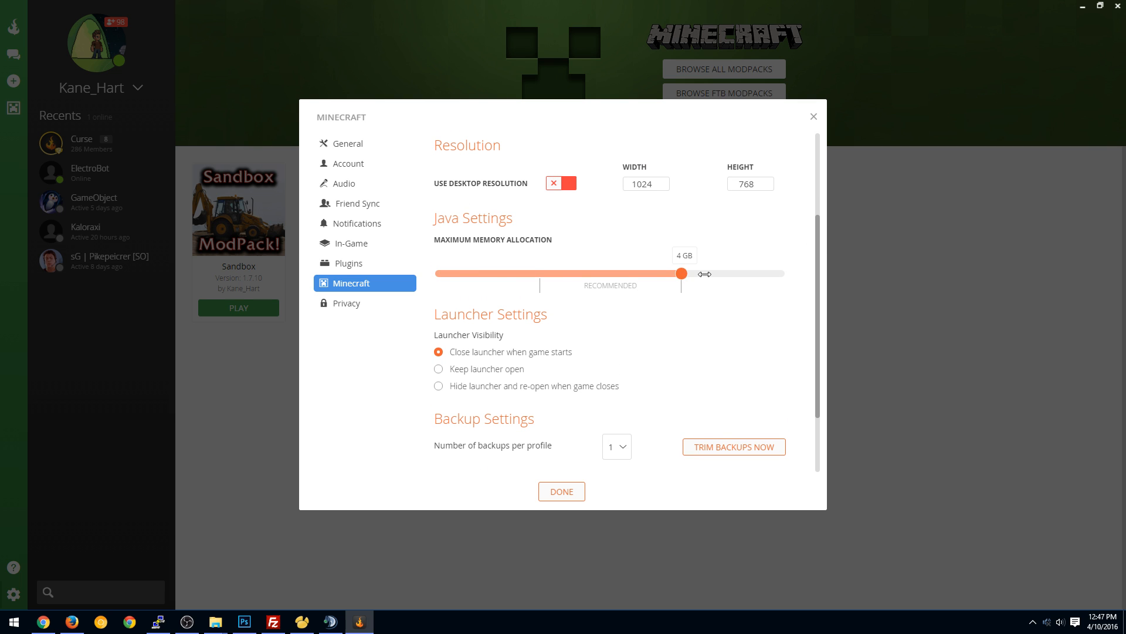
pyautogui.moveTo(681, 272); pyautogui.dragTo(775, 273)
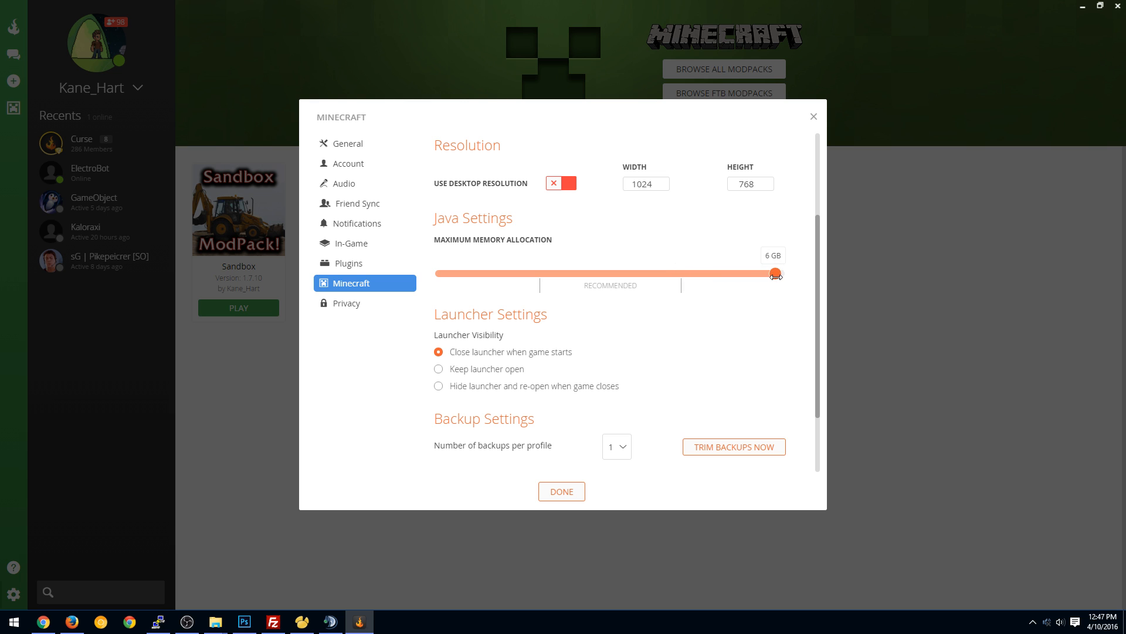
pyautogui.moveTo(775, 273); pyautogui.dragTo(681, 273)
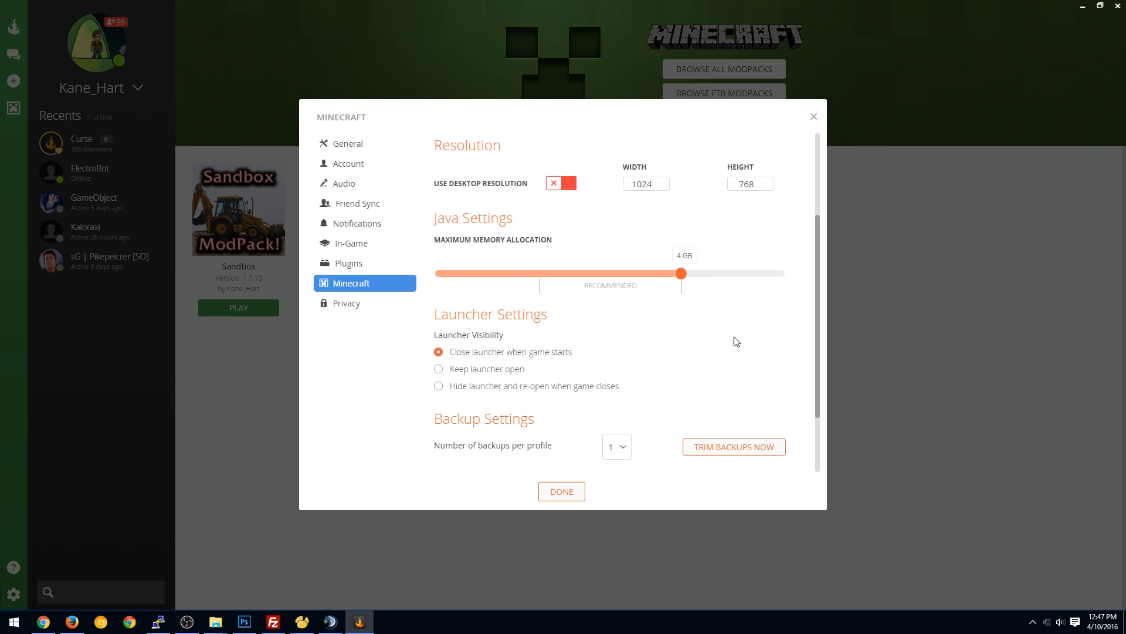
pyautogui.moveTo(822, 306)
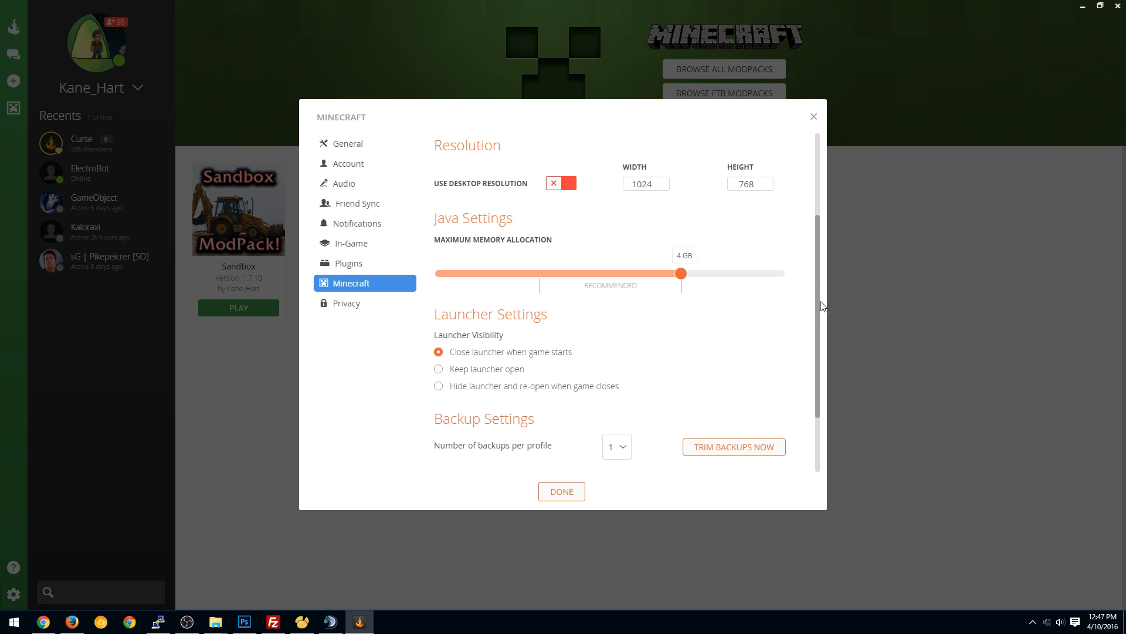
pyautogui.scroll(-3)
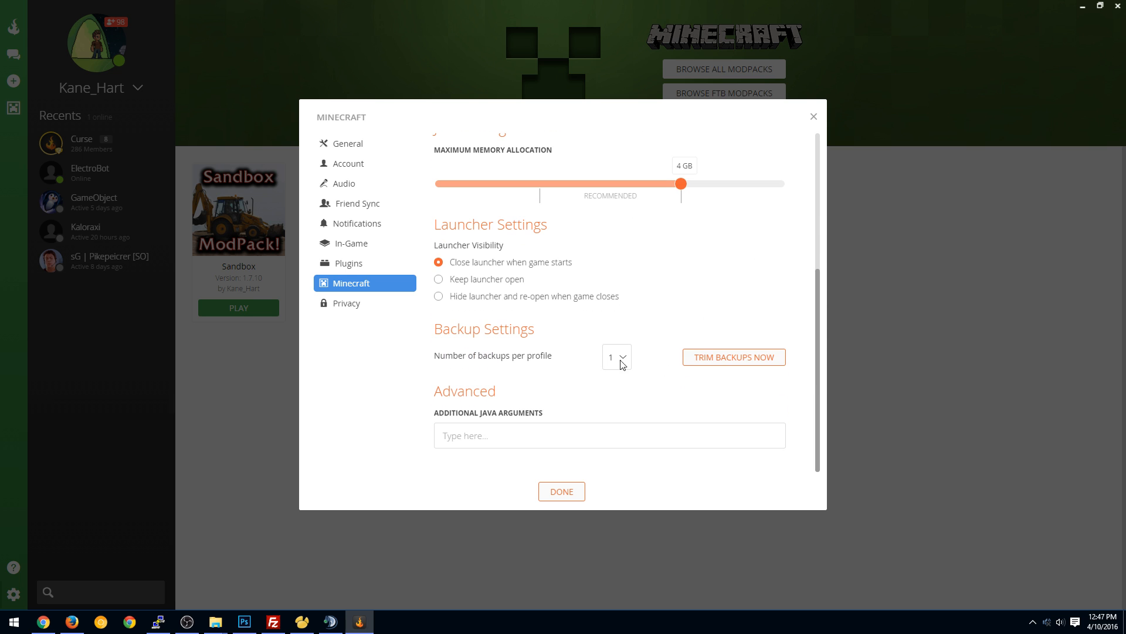
pyautogui.click(561, 492)
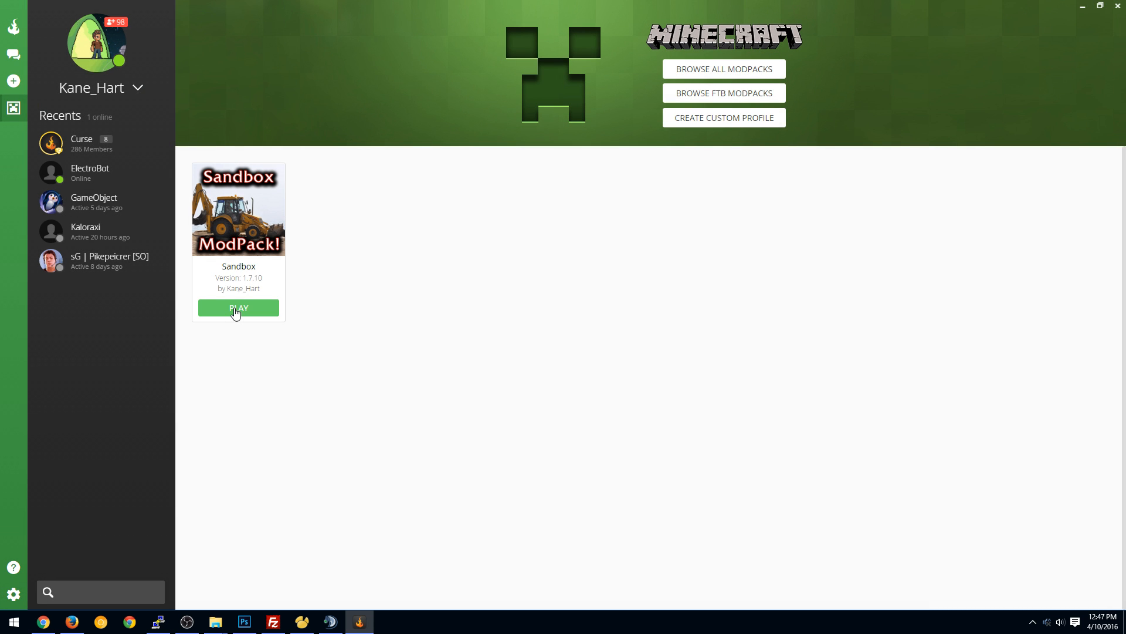
# - Press Play on the Sandbox modpack card to open Minecraft Launcher
pyautogui.click(237, 307)
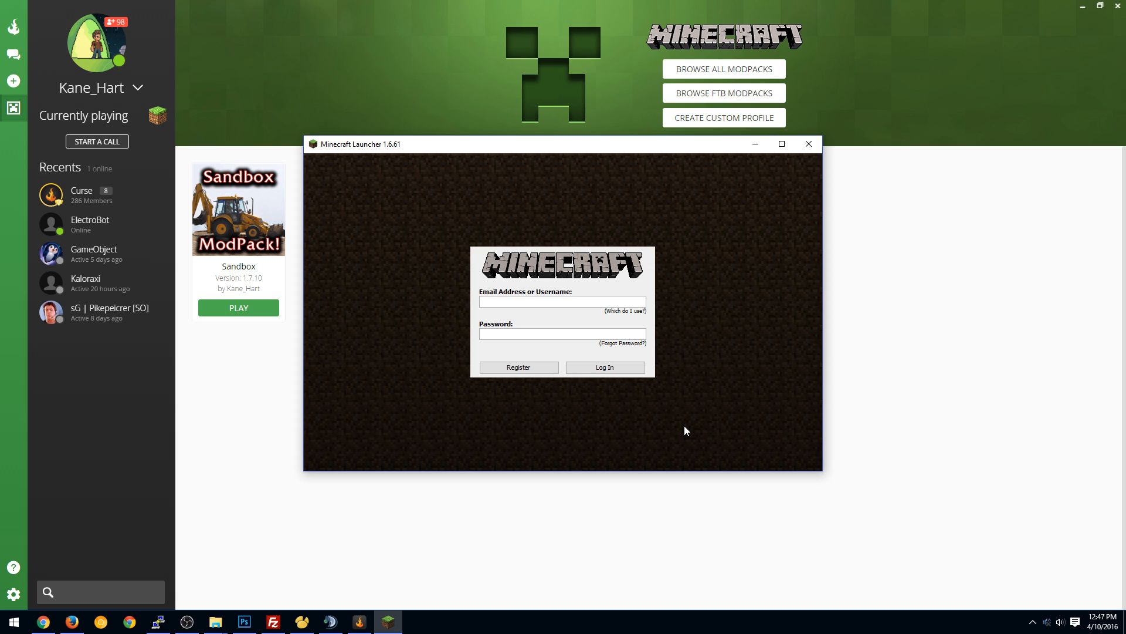
pyautogui.click(562, 301)
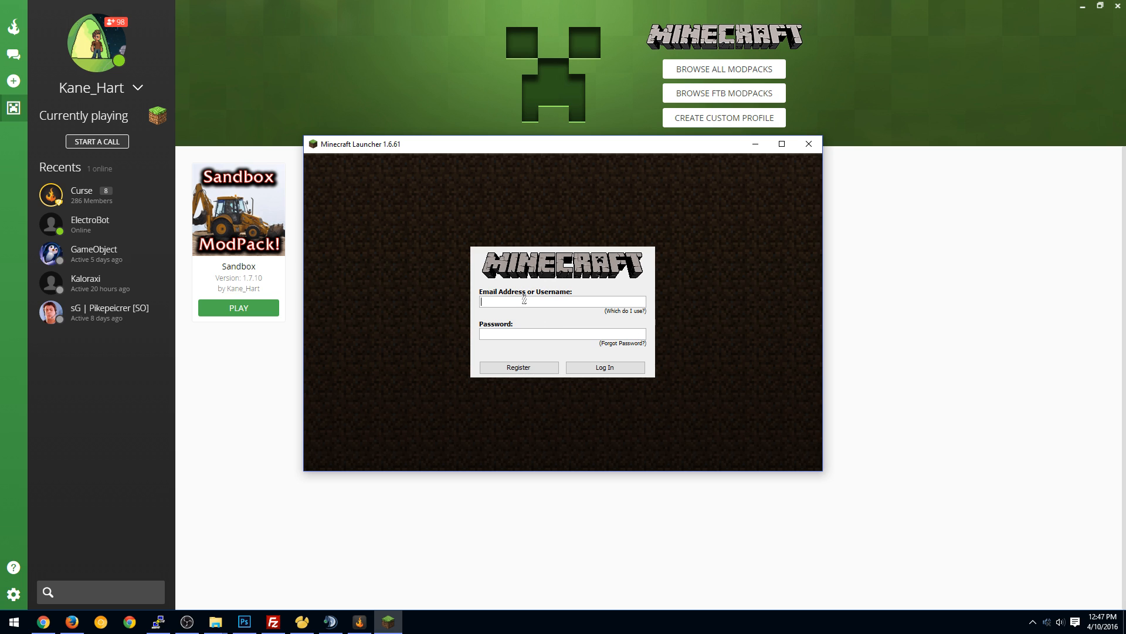
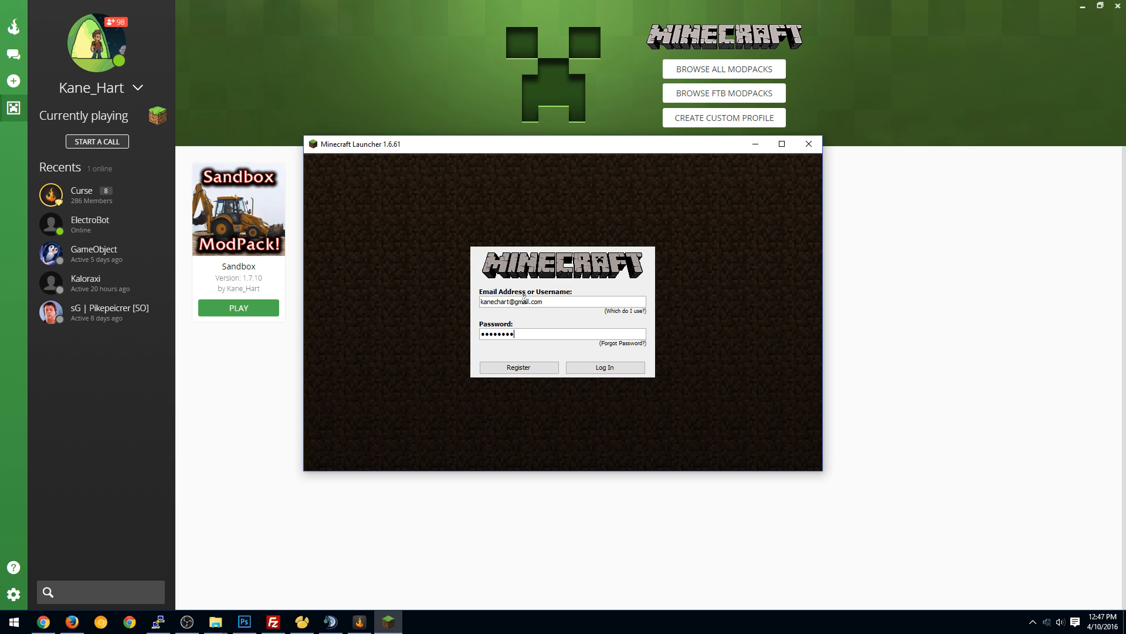
pyautogui.click(604, 367)
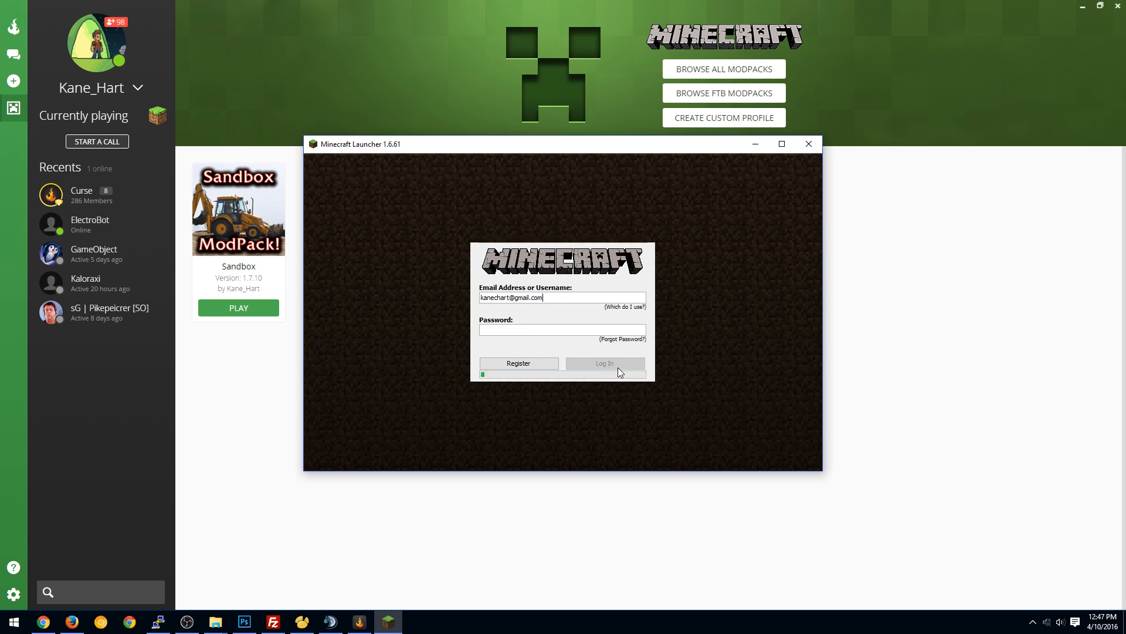
pyautogui.click(603, 363)
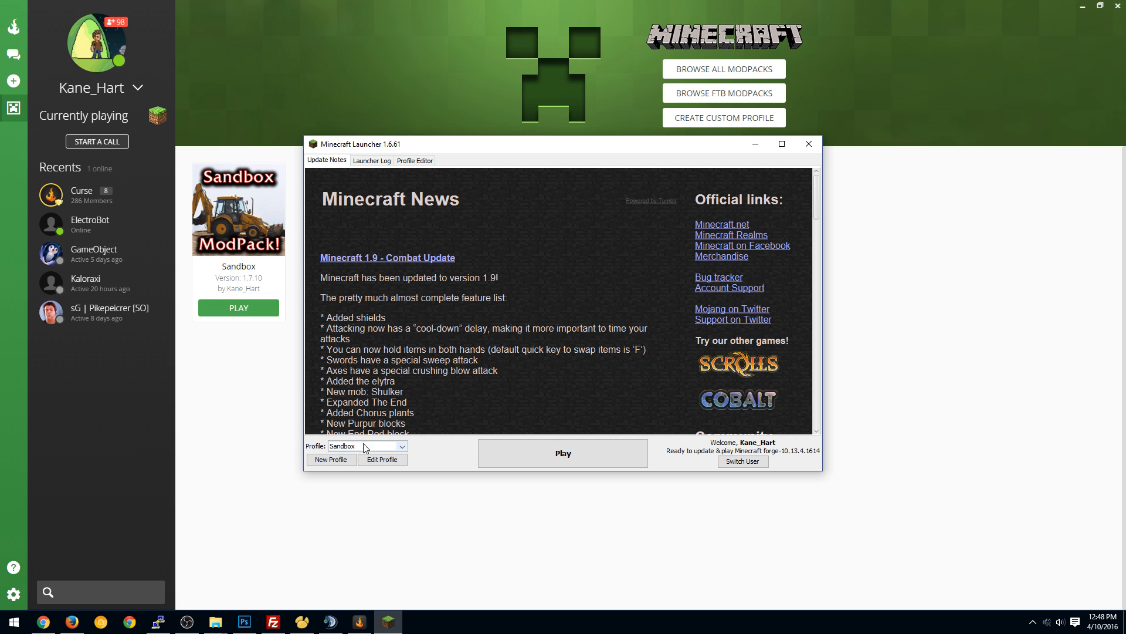
pyautogui.click(382, 459)
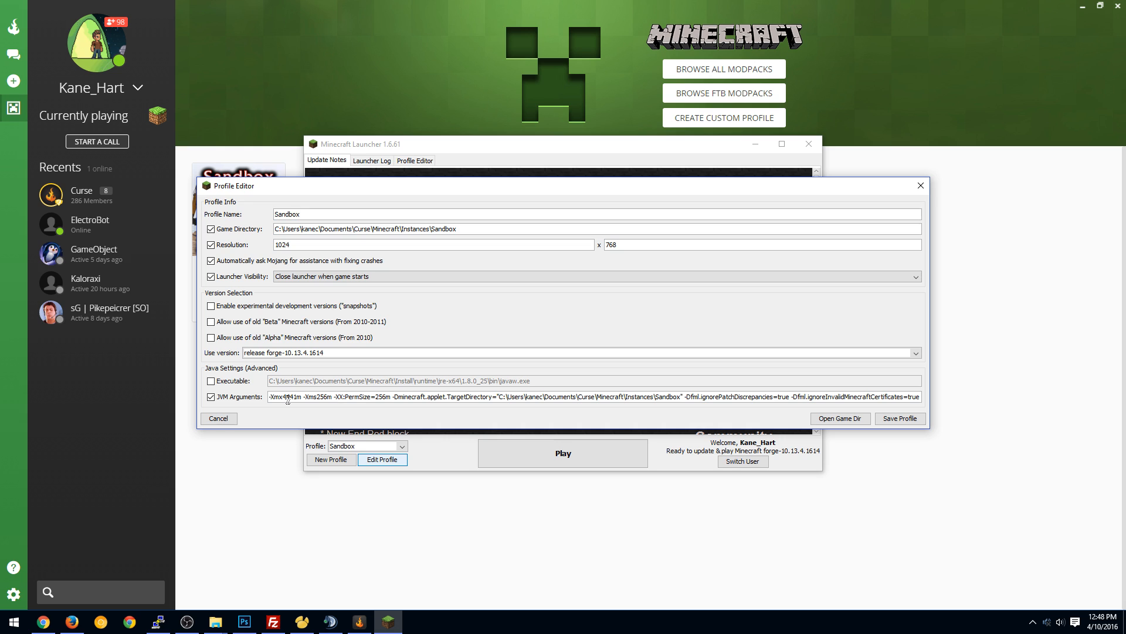
pyautogui.doubleClick(278, 397)
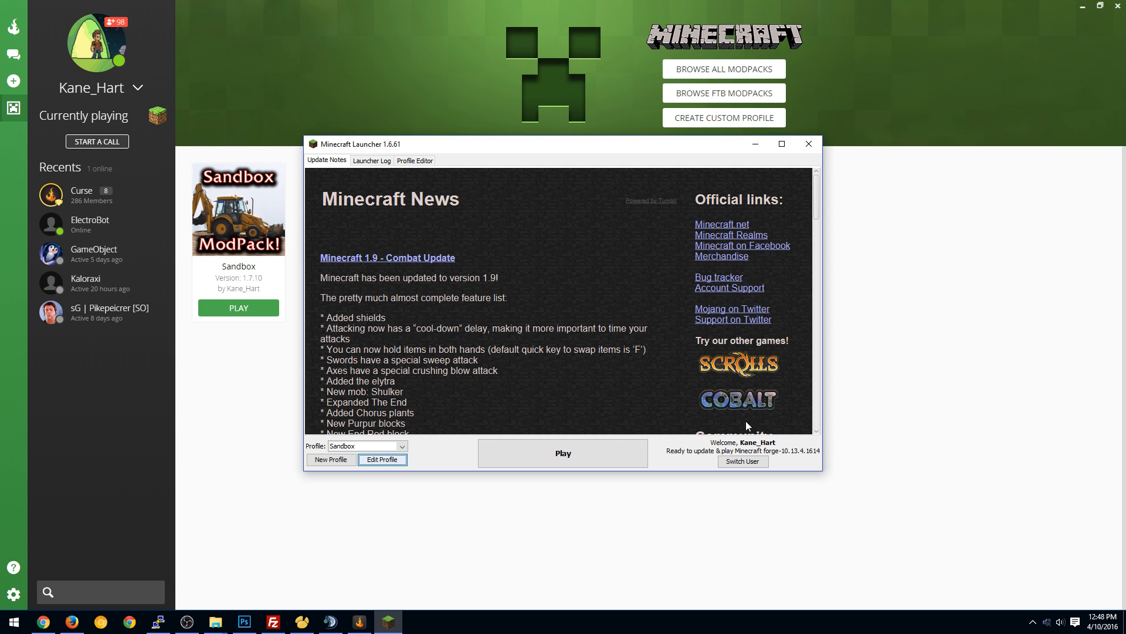
pyautogui.moveTo(563, 454)
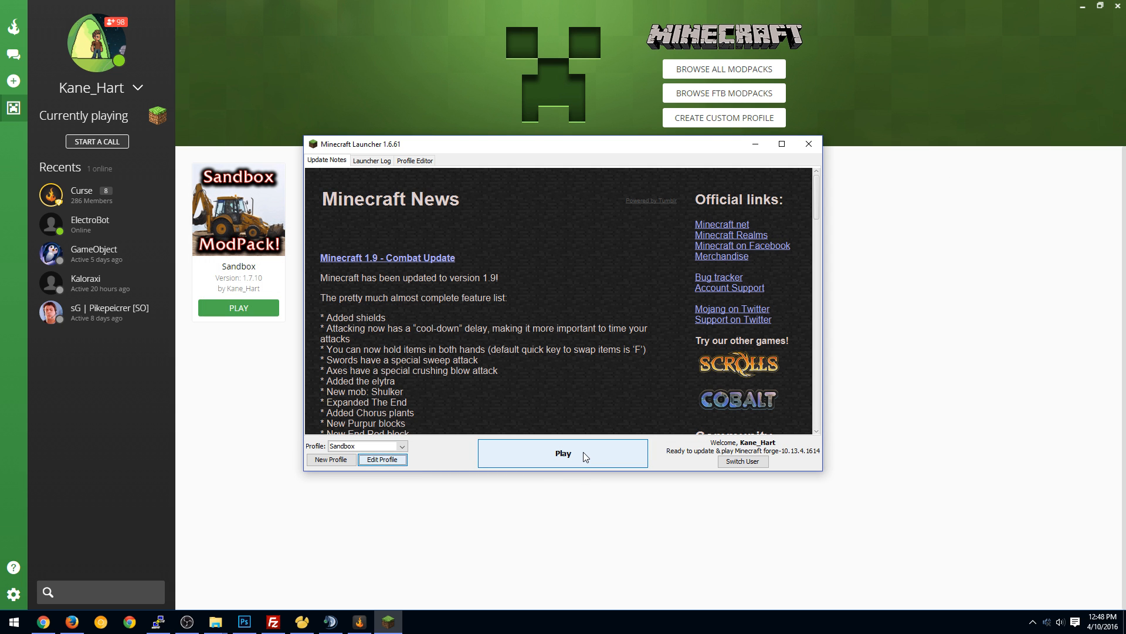
# - Launch the Sandbox profile, hide Curse, and wait for game files to download
pyautogui.click(562, 453)
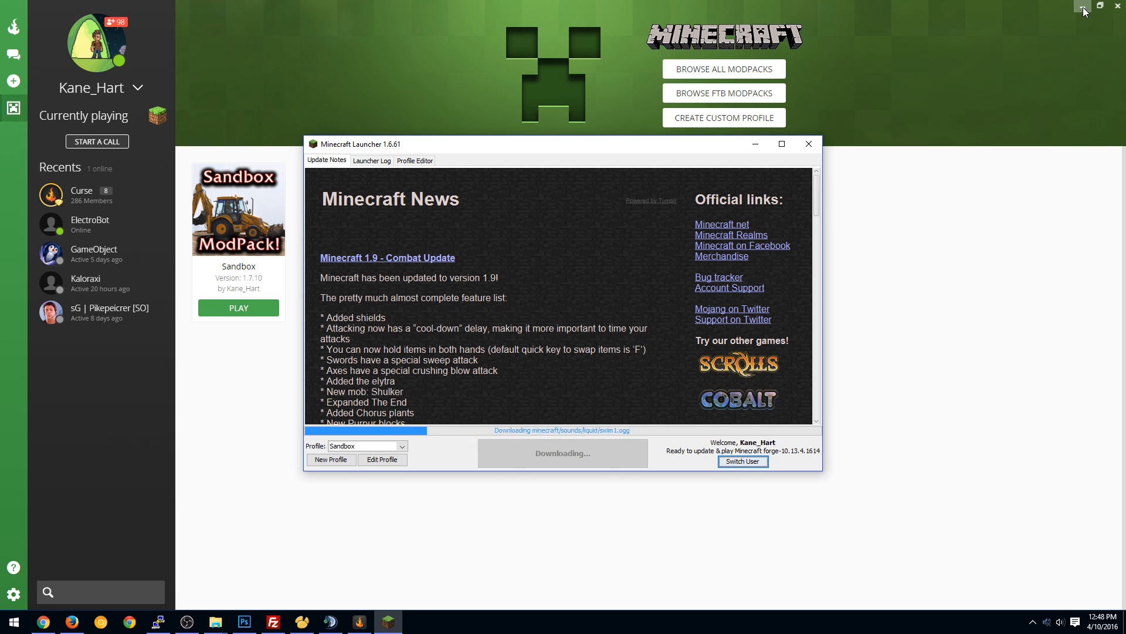
pyautogui.click(1118, 5)
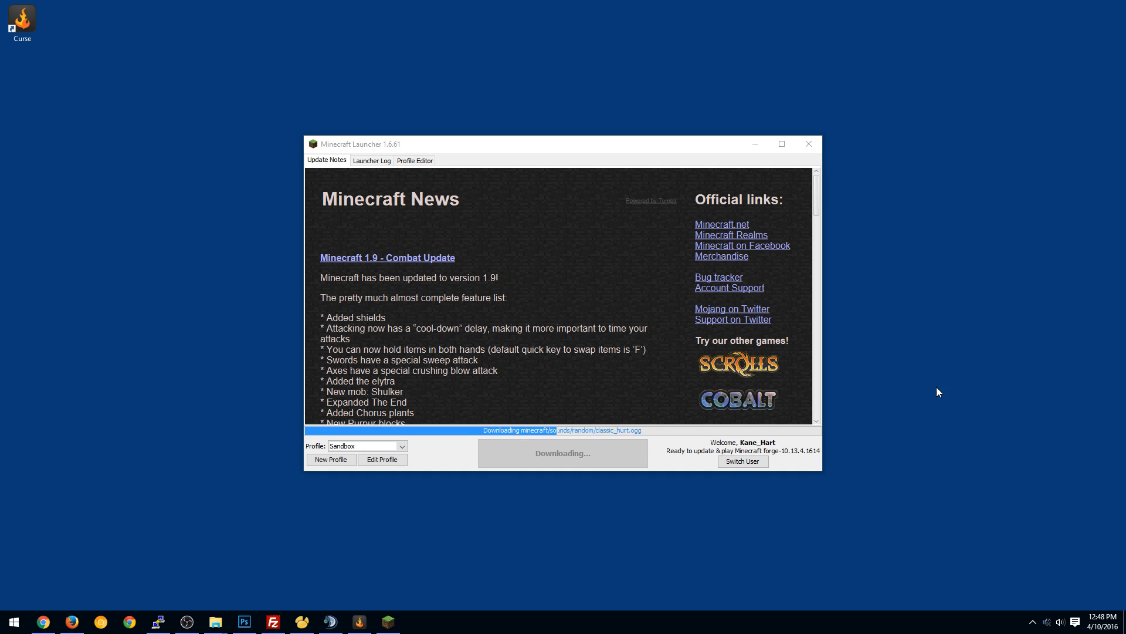
pyautogui.moveTo(951, 404)
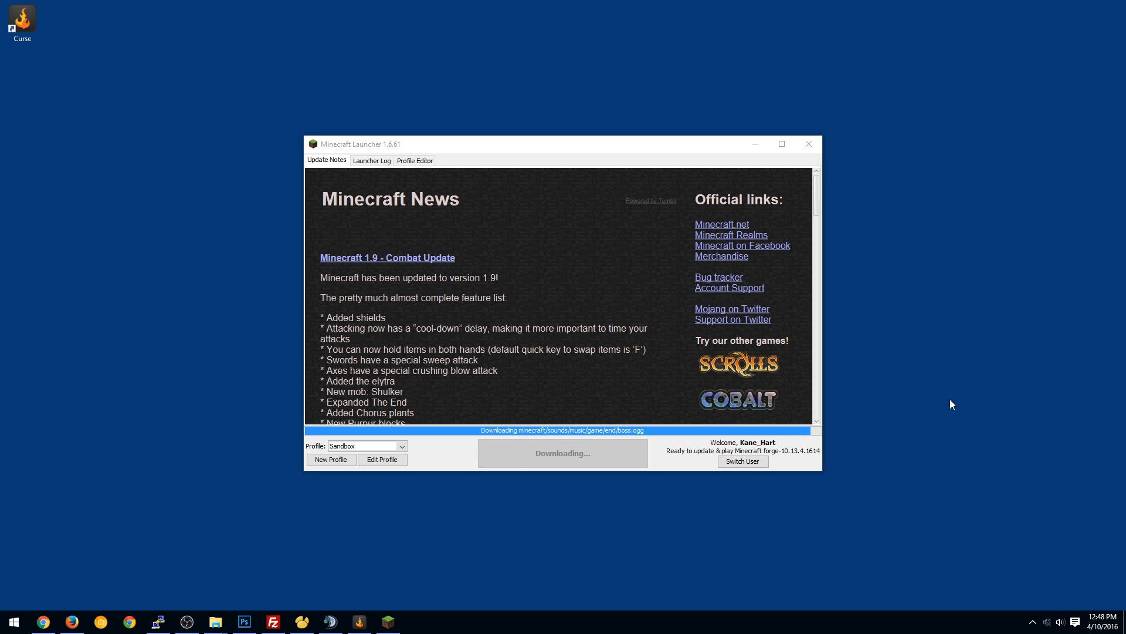
pyautogui.click(808, 144)
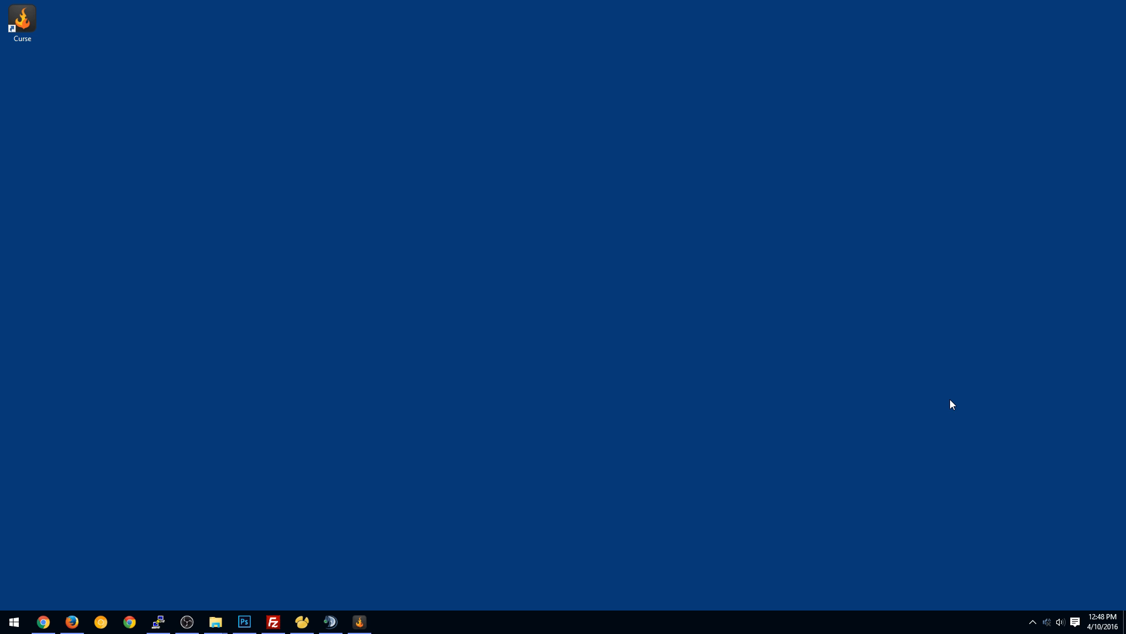